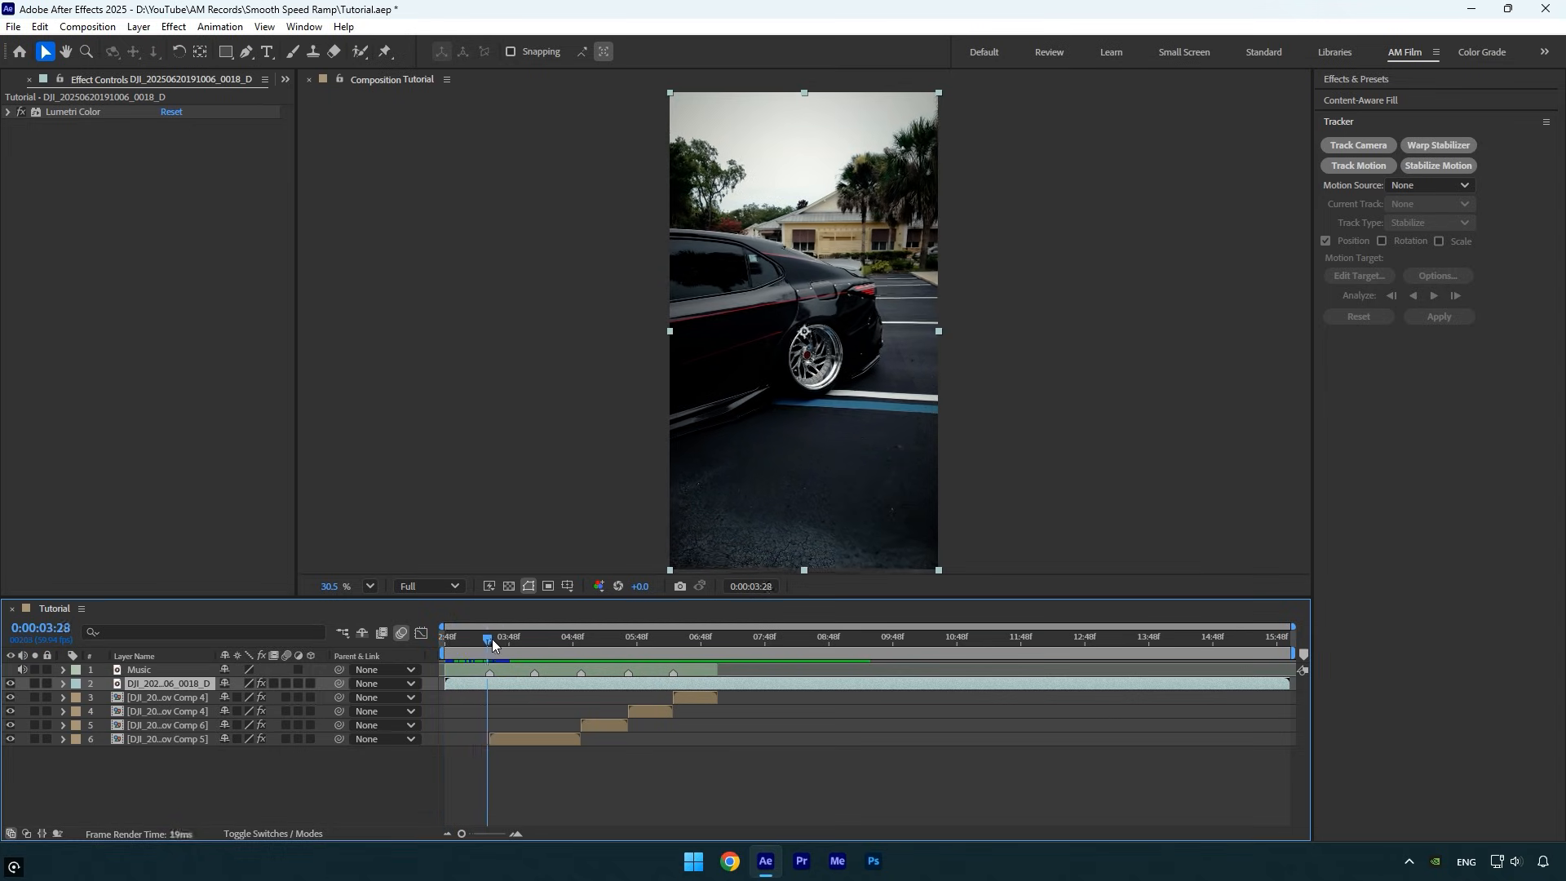
Trim the start of the DJI car clip and move the playhead into it.
key(ctrl+shift+d)
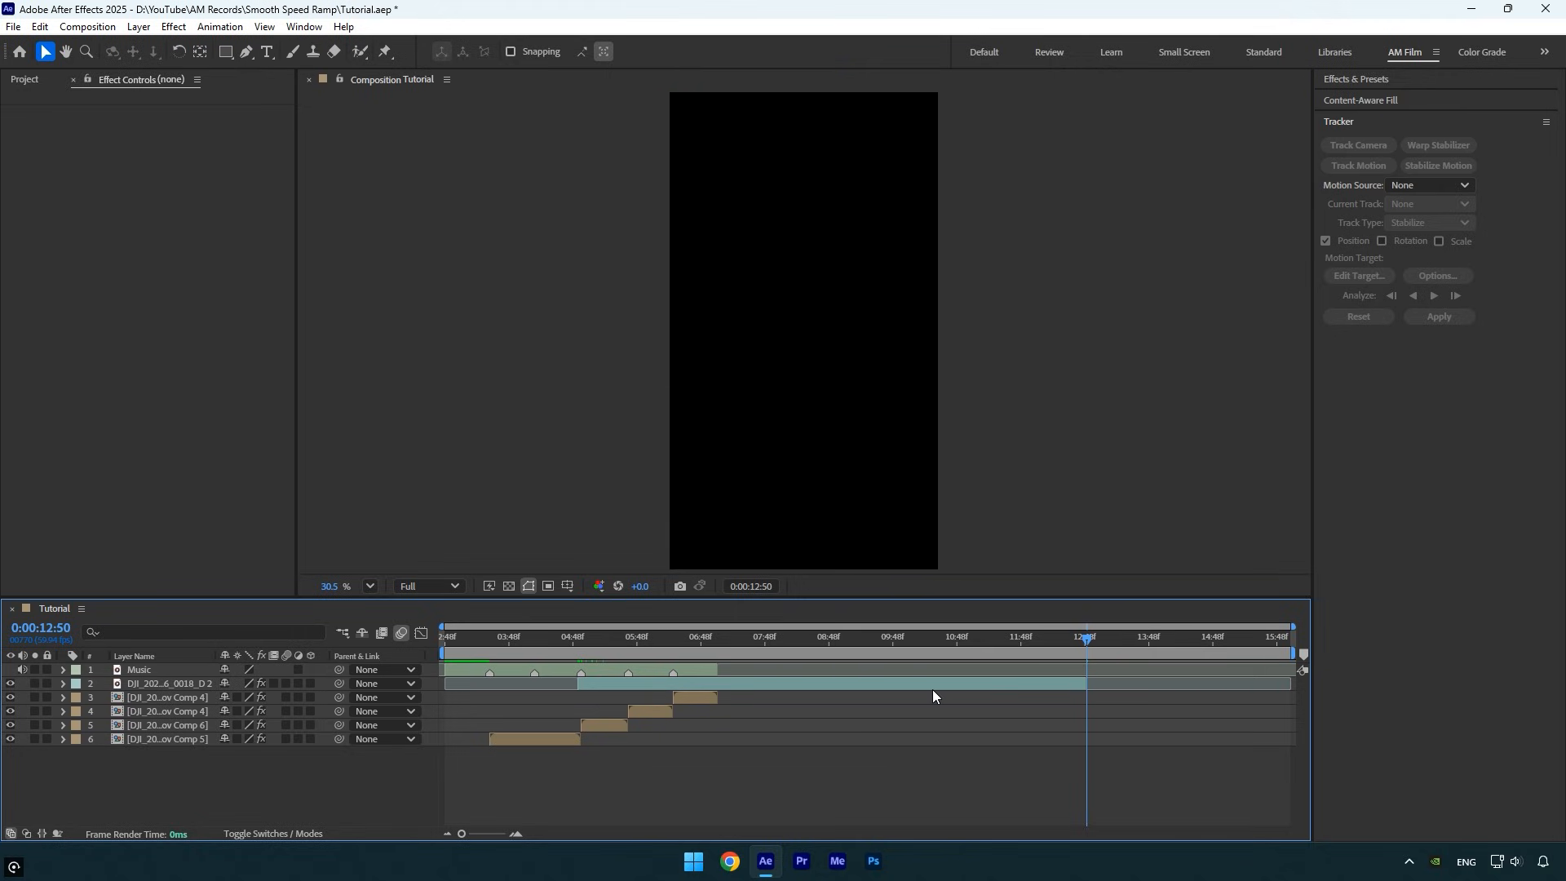
click(604, 635)
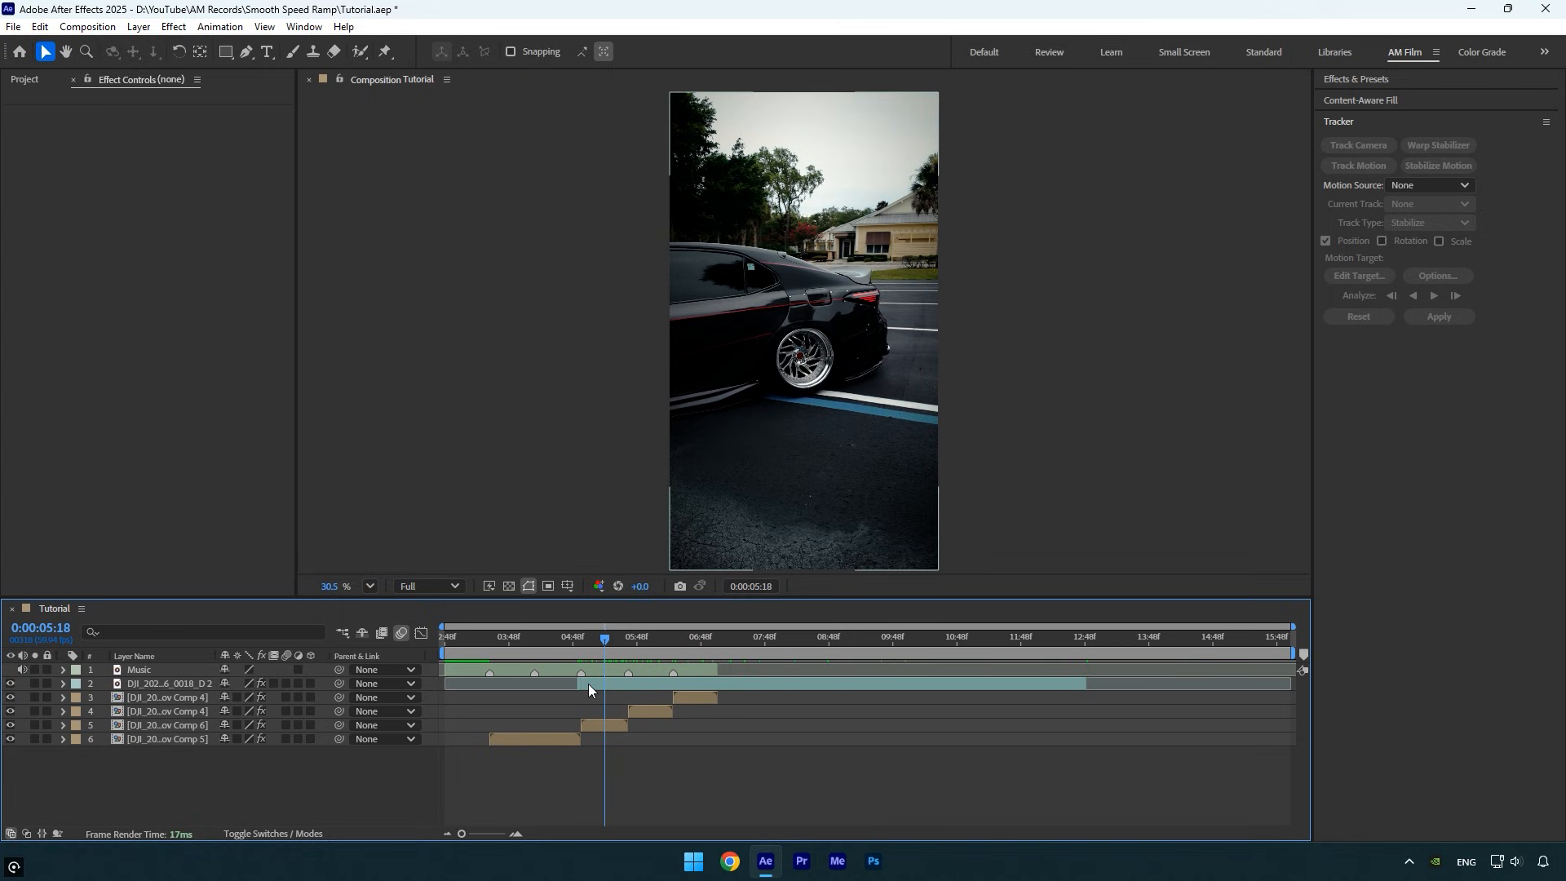
Start Stabilize Motion with Track Point 1 on the wheel and open tracker Options.
click(164, 684)
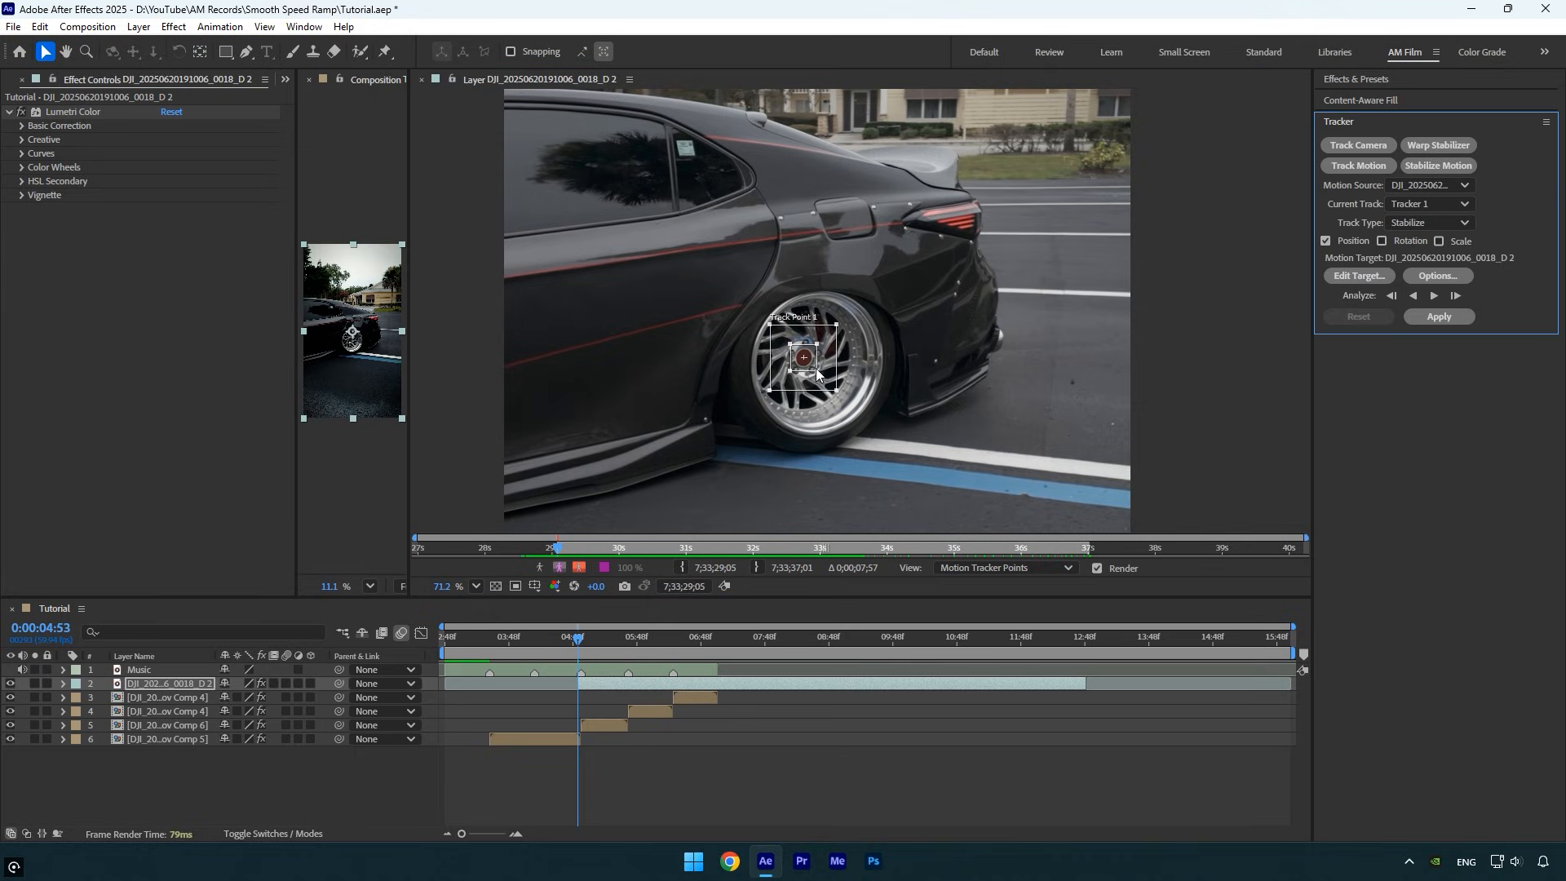
click(1436, 276)
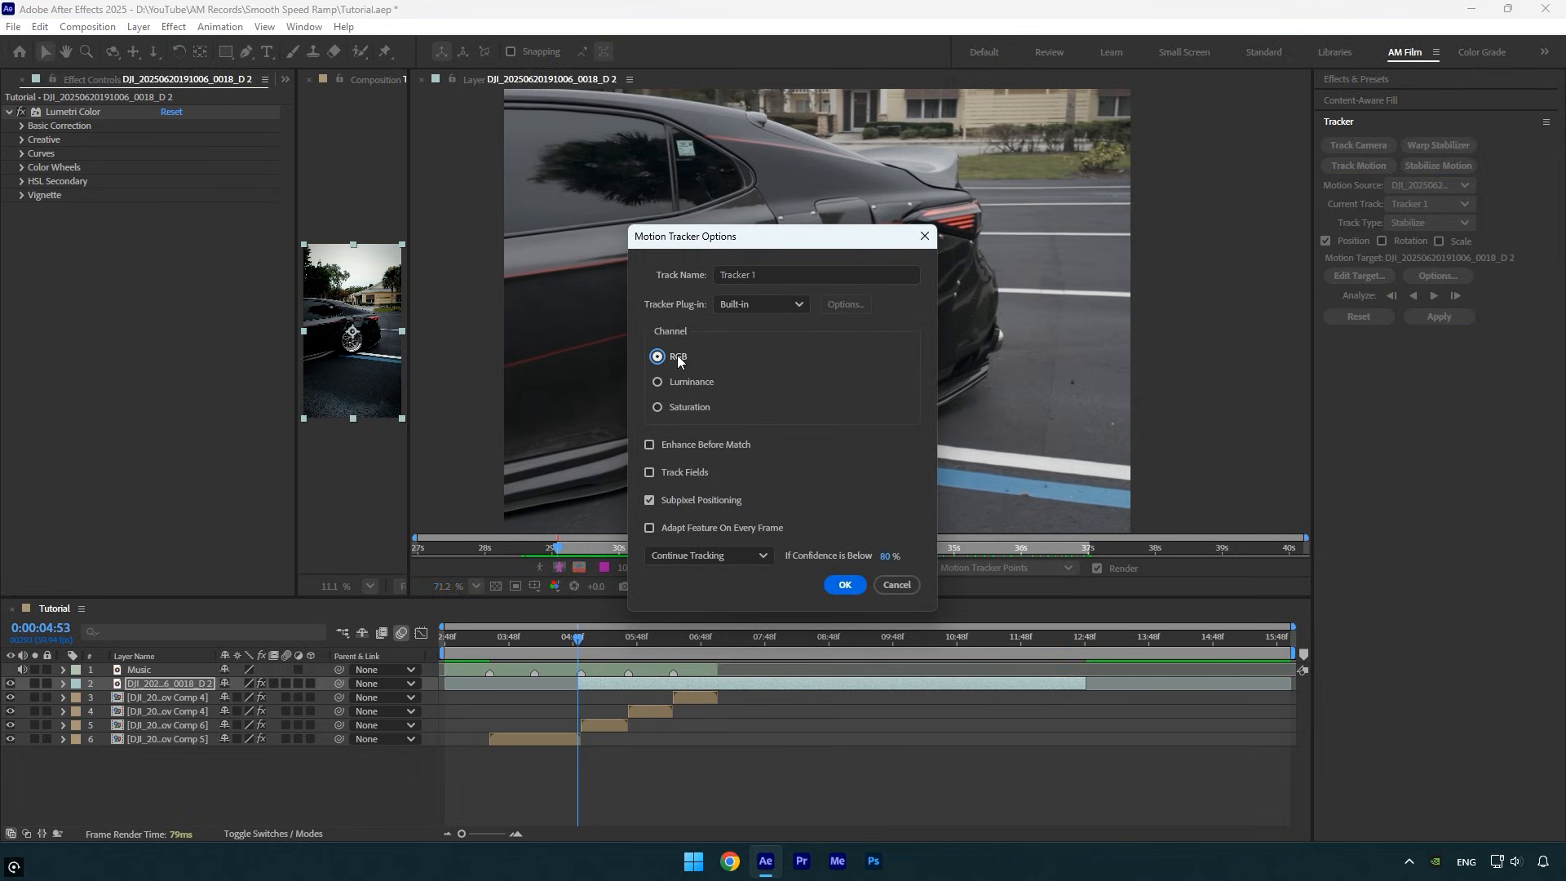
Enable Adapt Feature On Every Frame in Motion Tracker Options and confirm.
click(650, 528)
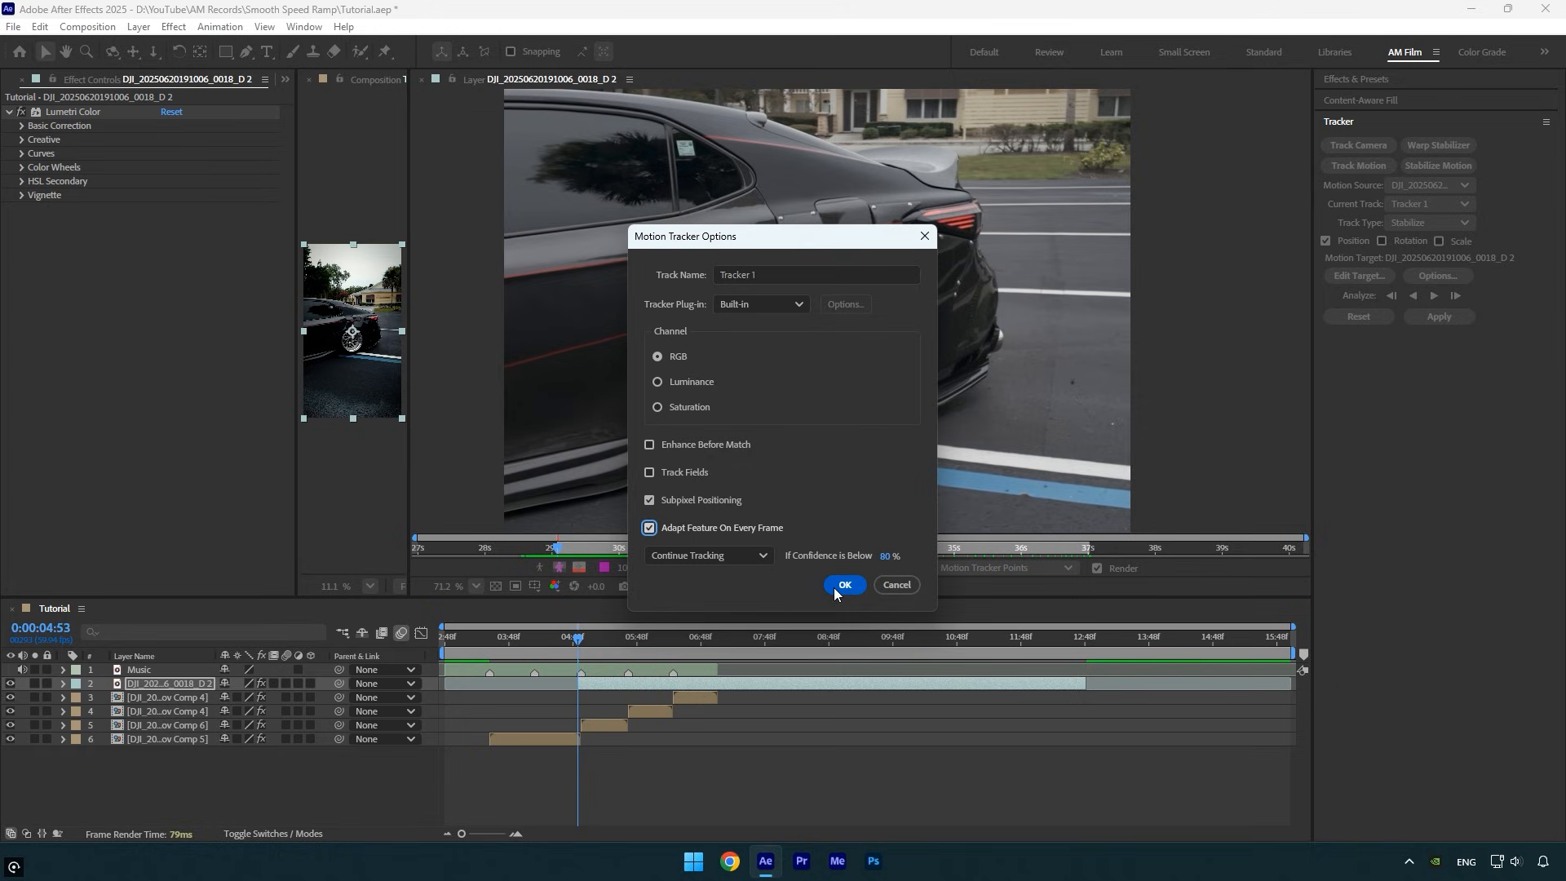
click(844, 584)
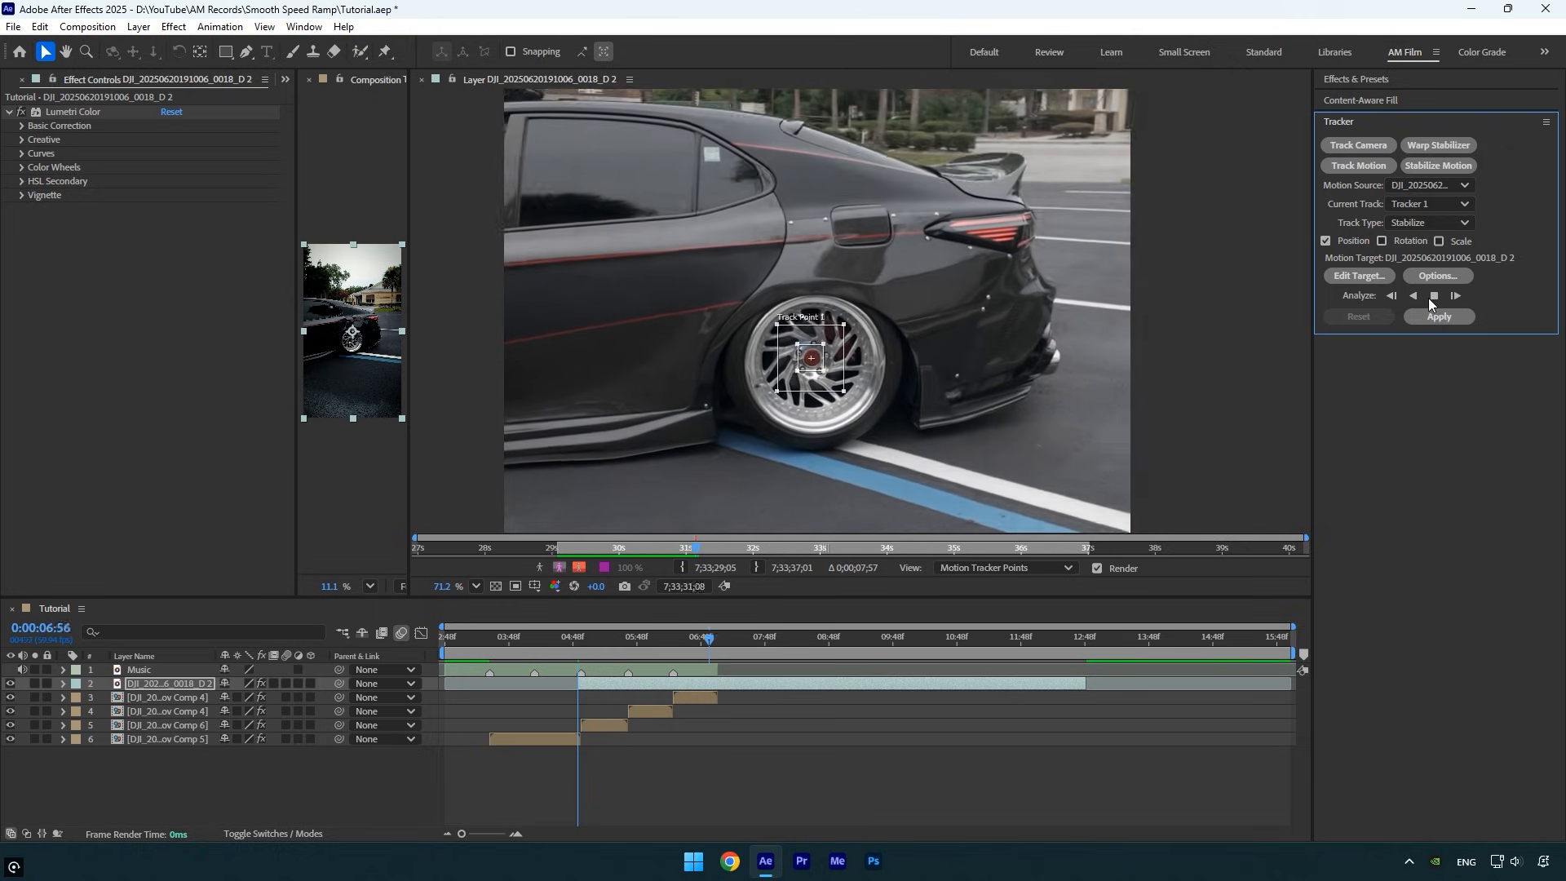
Analyze the wheel track forward and apply it in X and Y dimensions.
click(1433, 295)
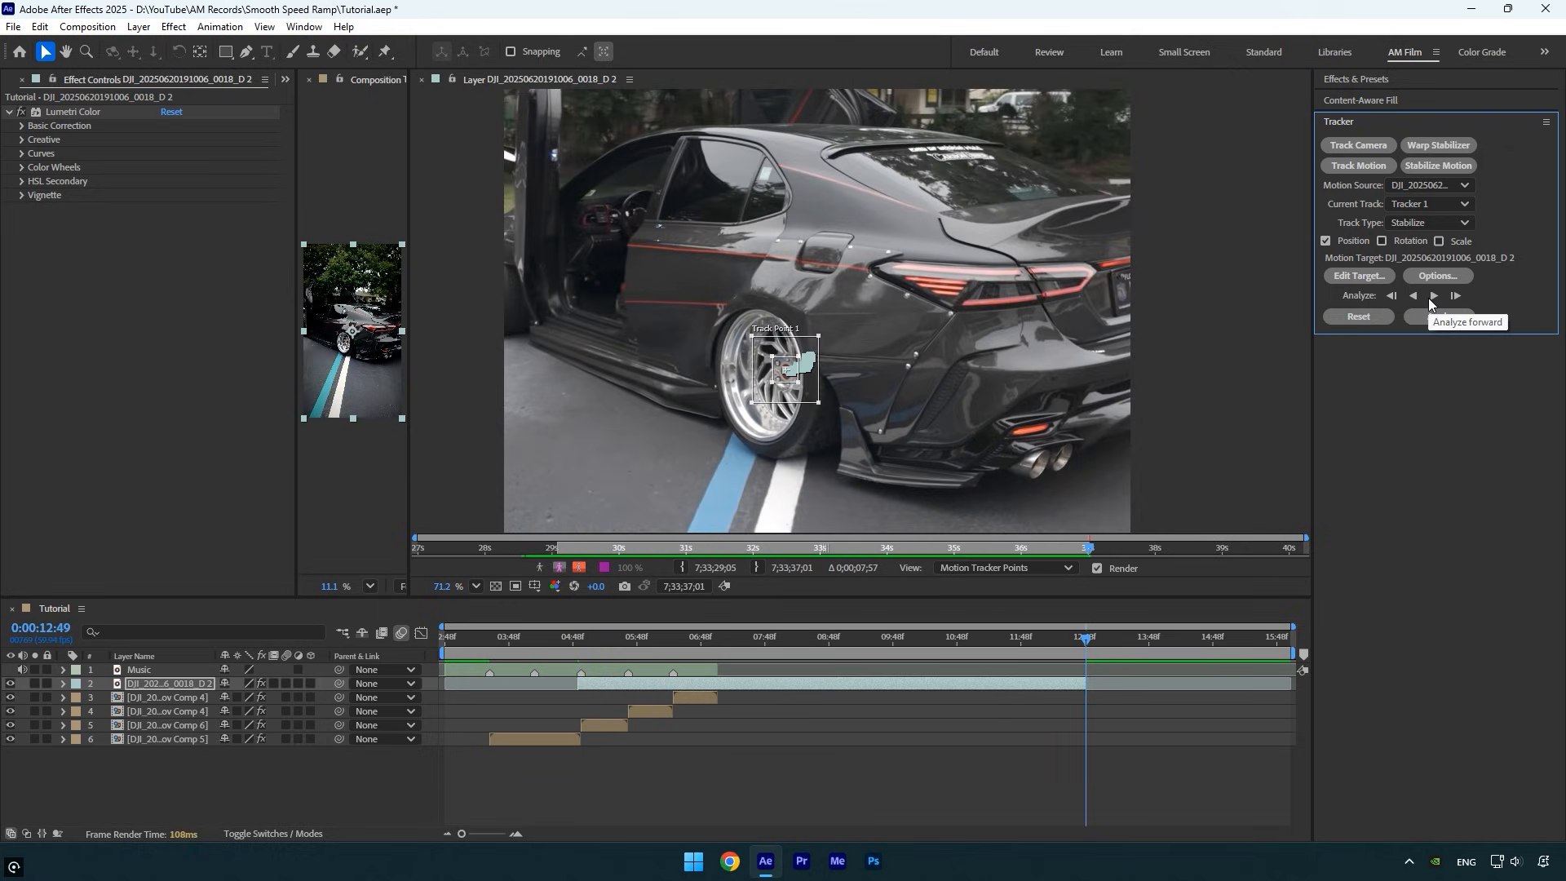
click(1437, 316)
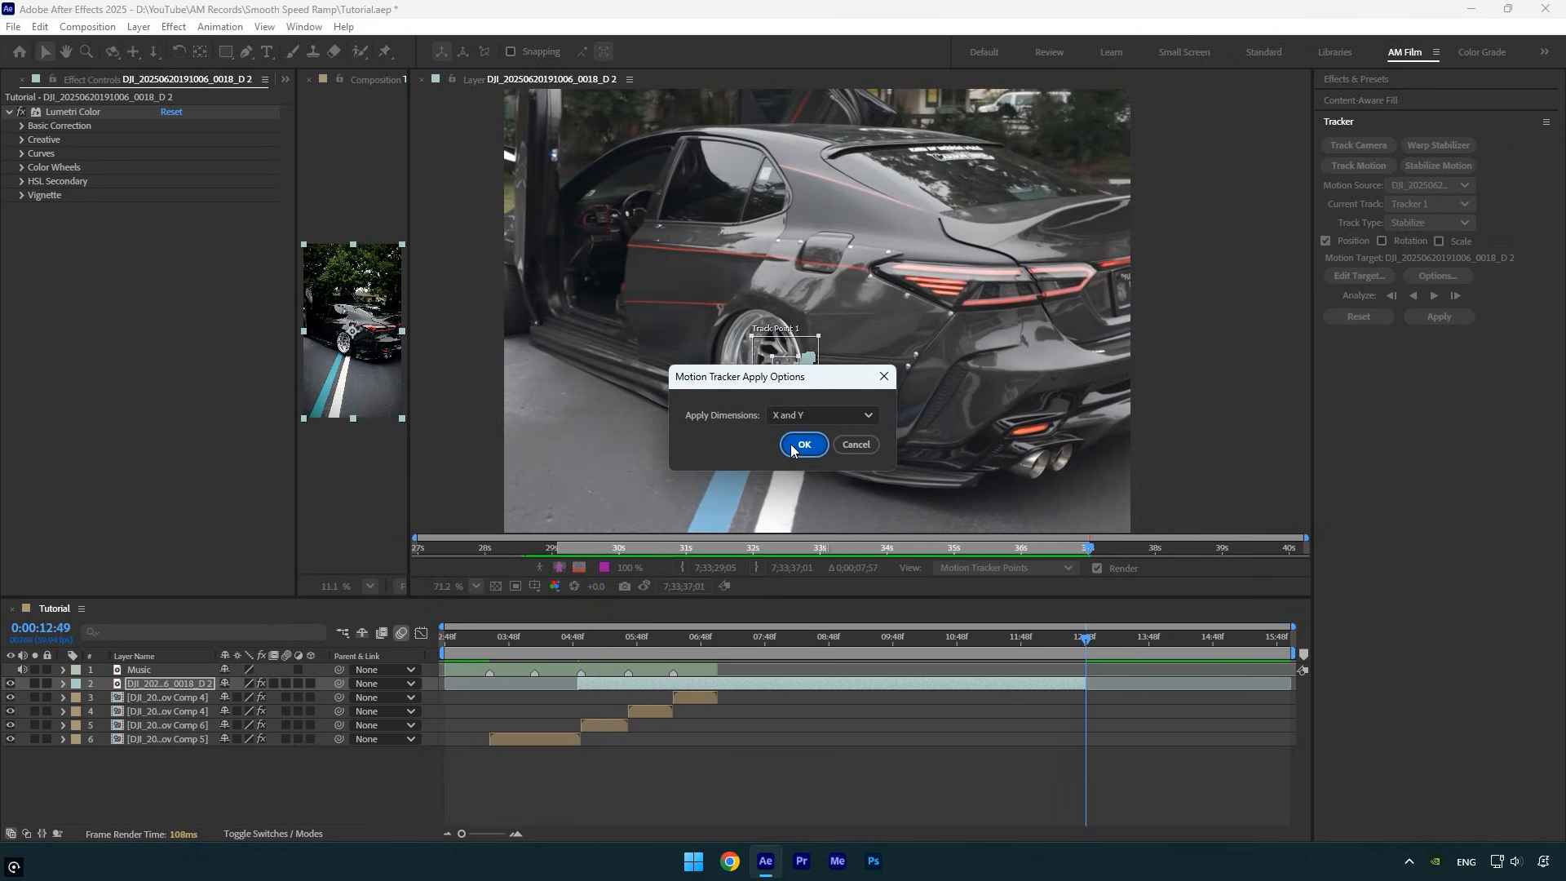
click(803, 443)
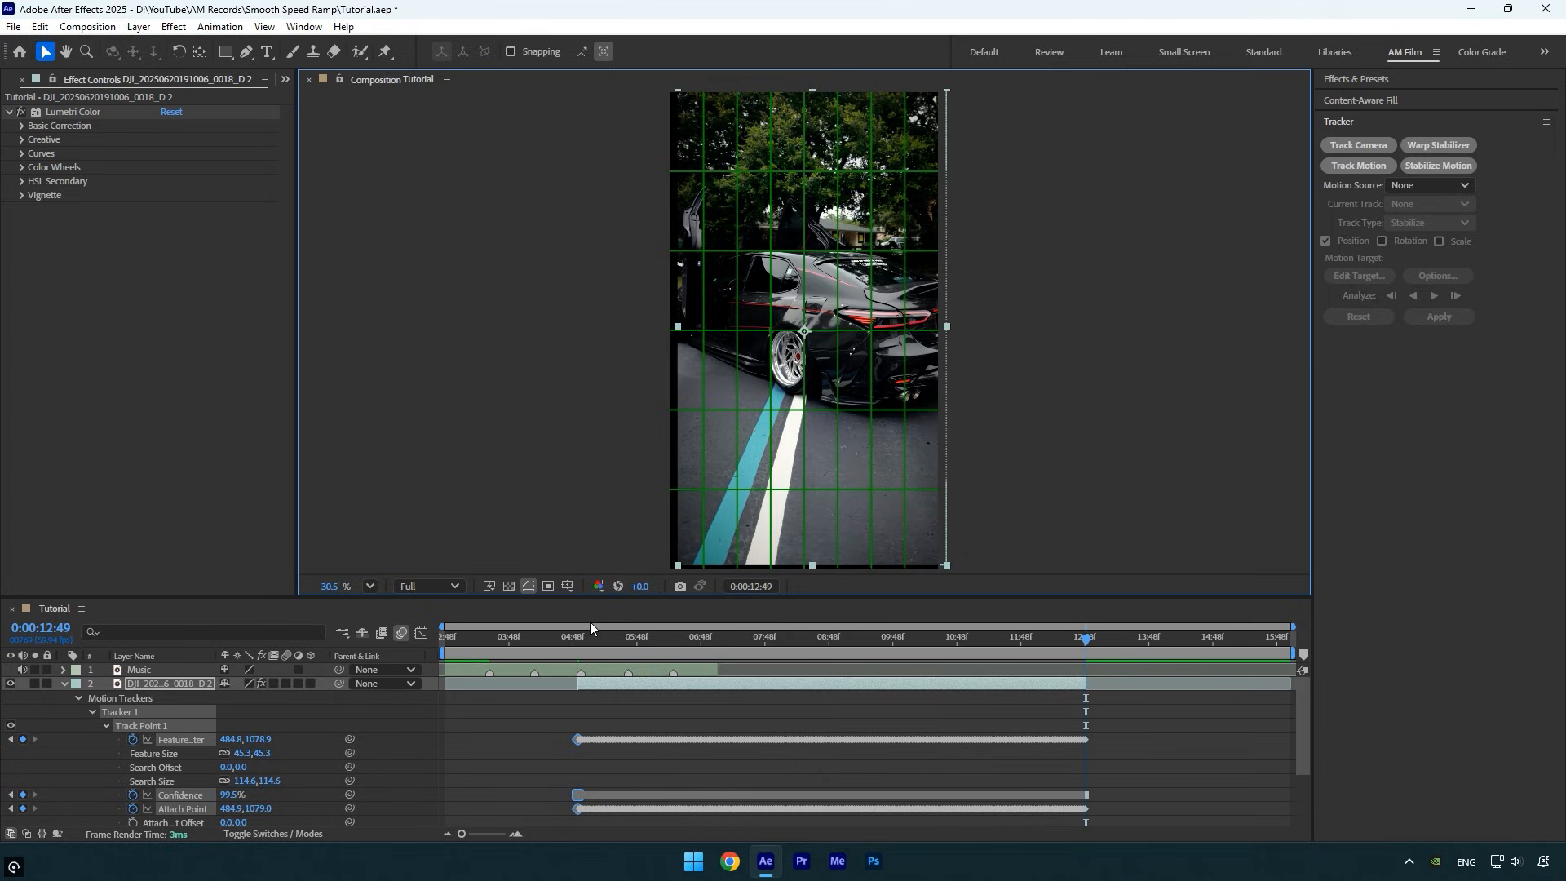
Set the car layer's Scale to 125% and scrub to check the framing.
click(832, 636)
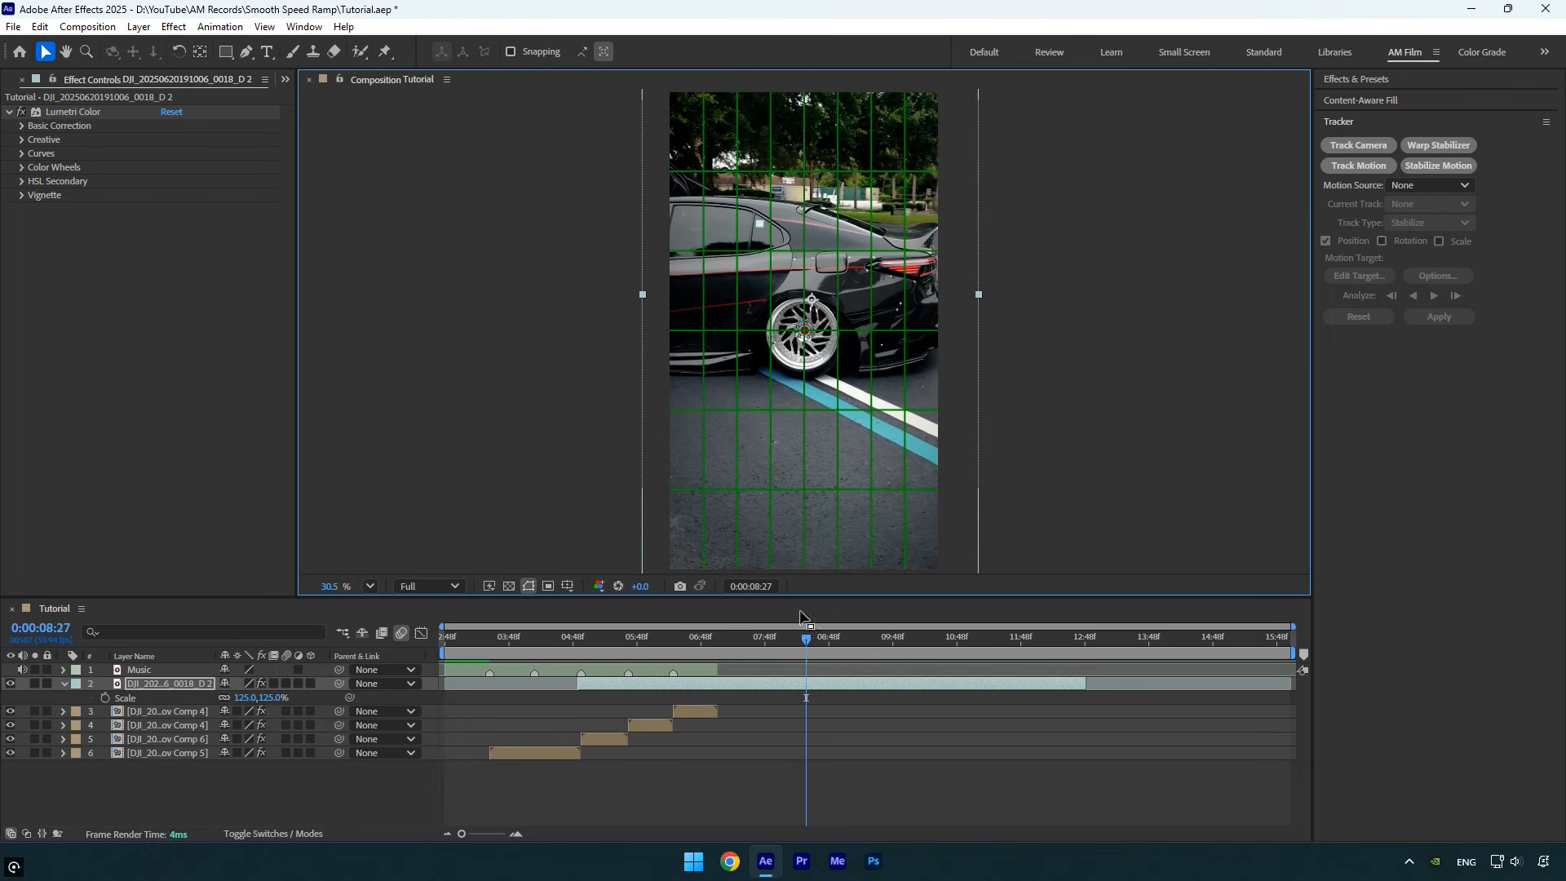
click(1011, 636)
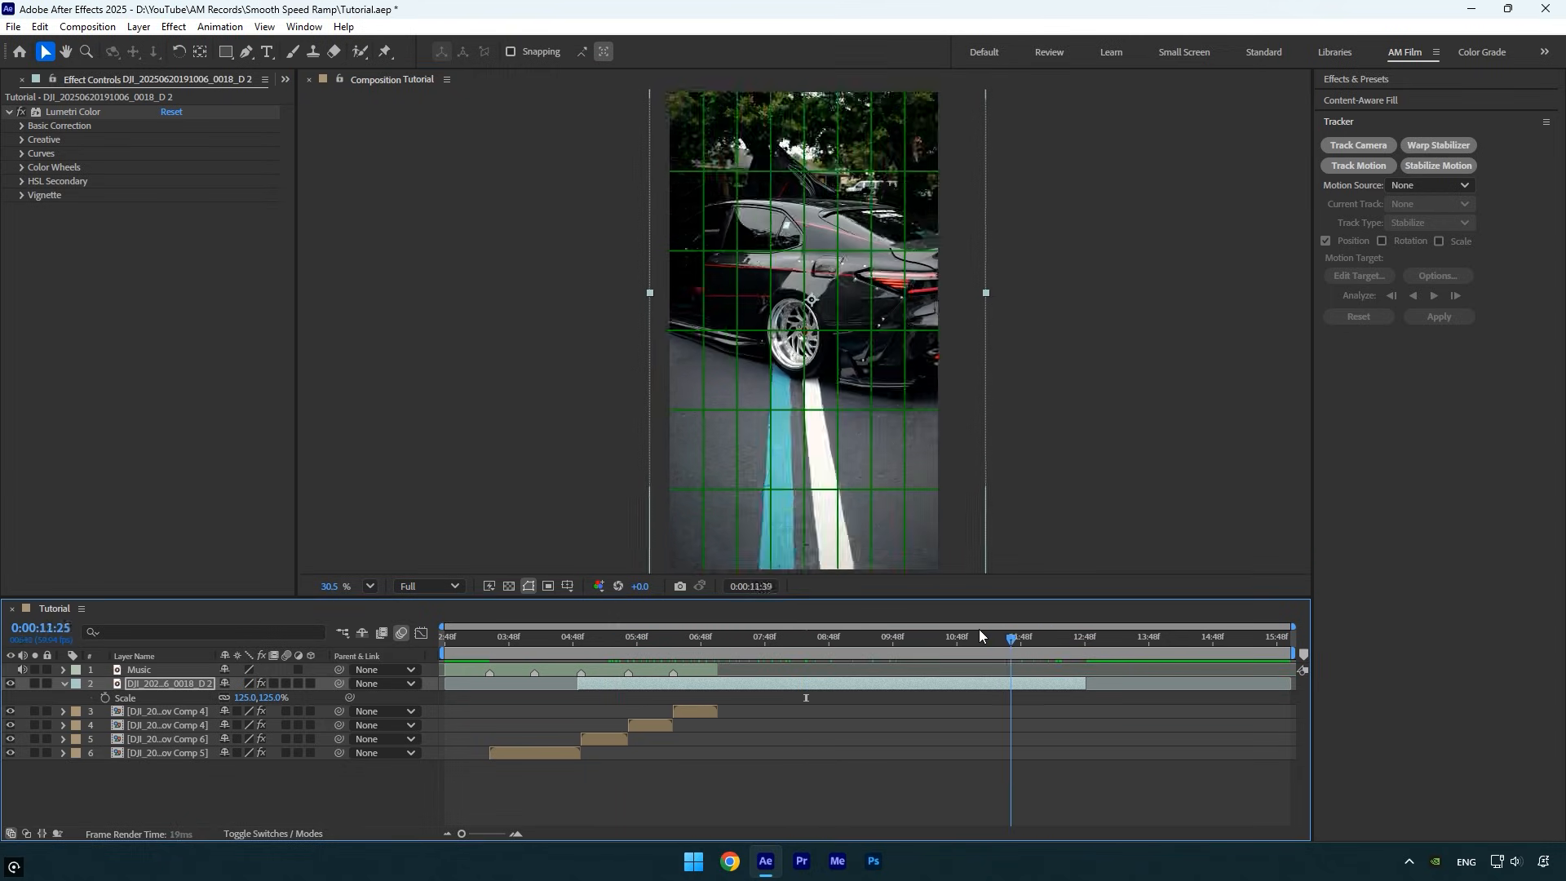
click(749, 636)
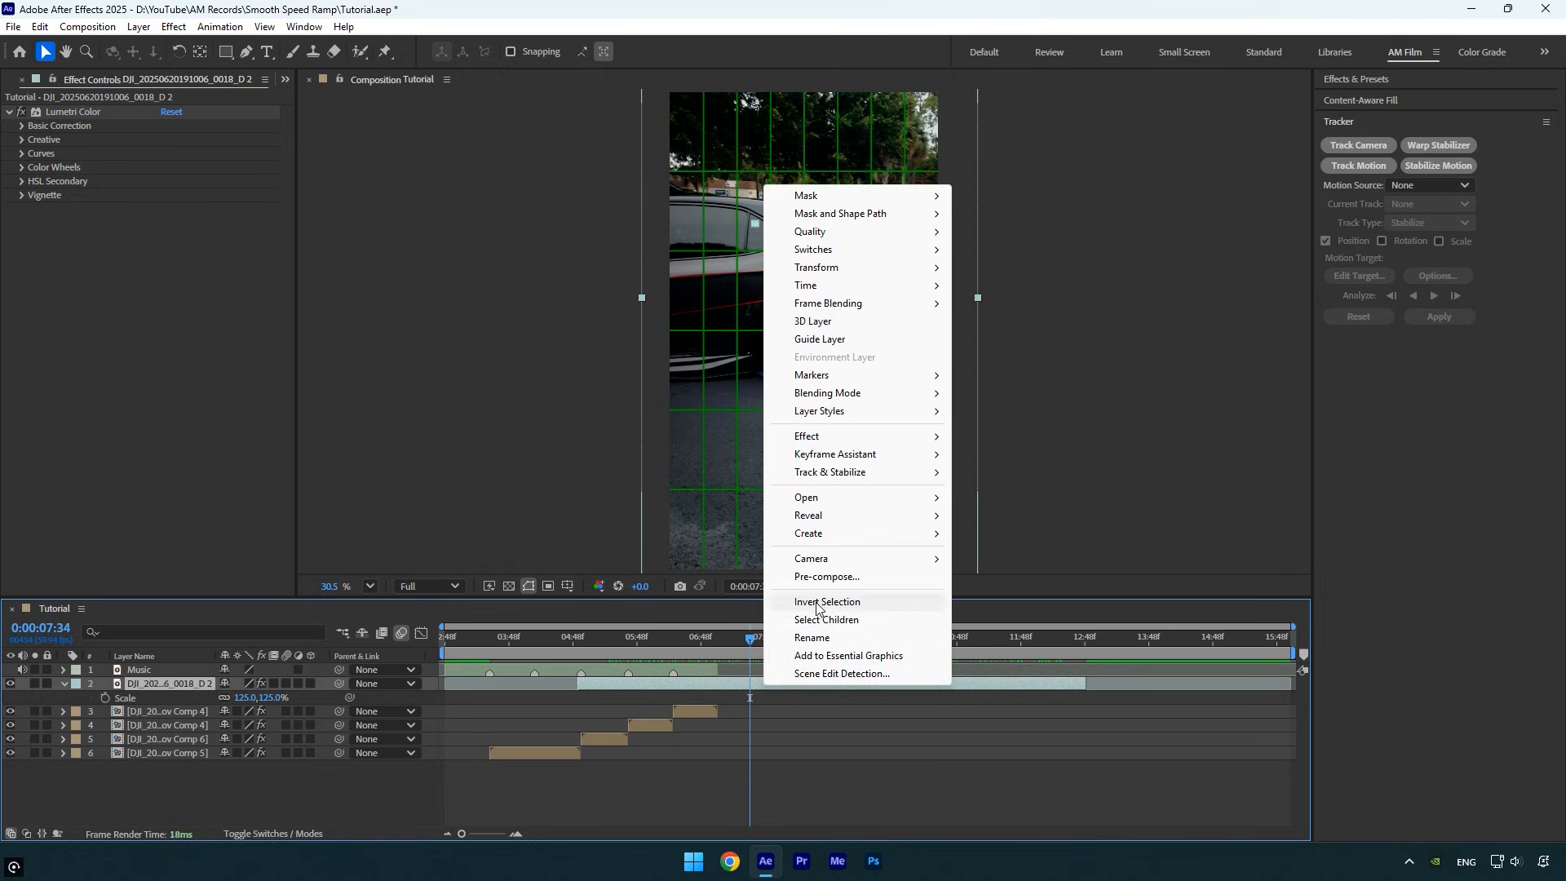
Pre-compose the car layer, moving all attributes into the new composition.
click(827, 577)
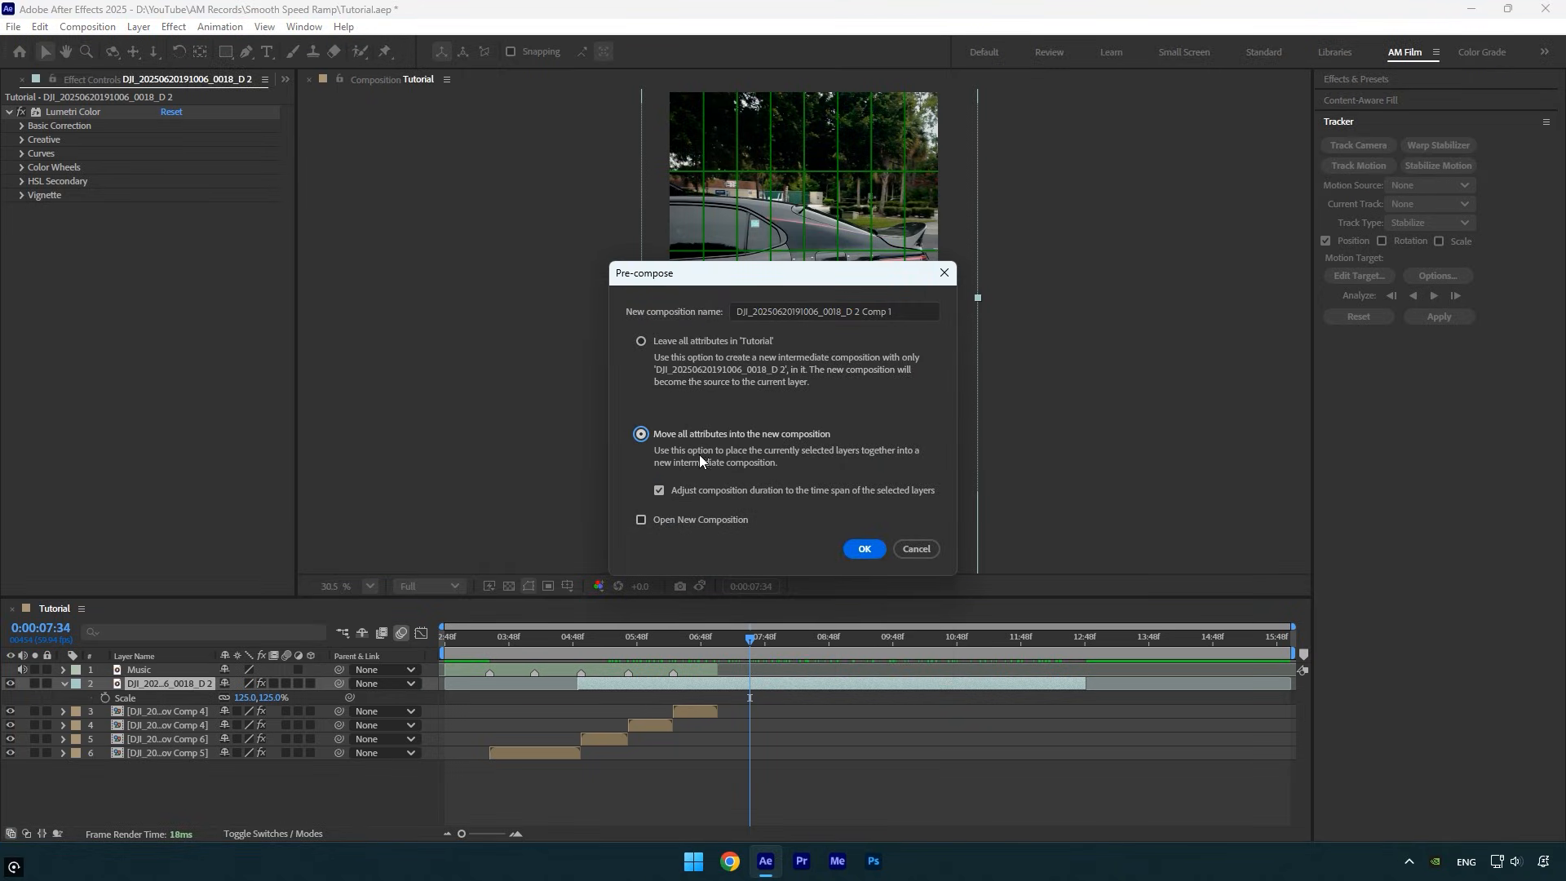
mouse_move(766, 551)
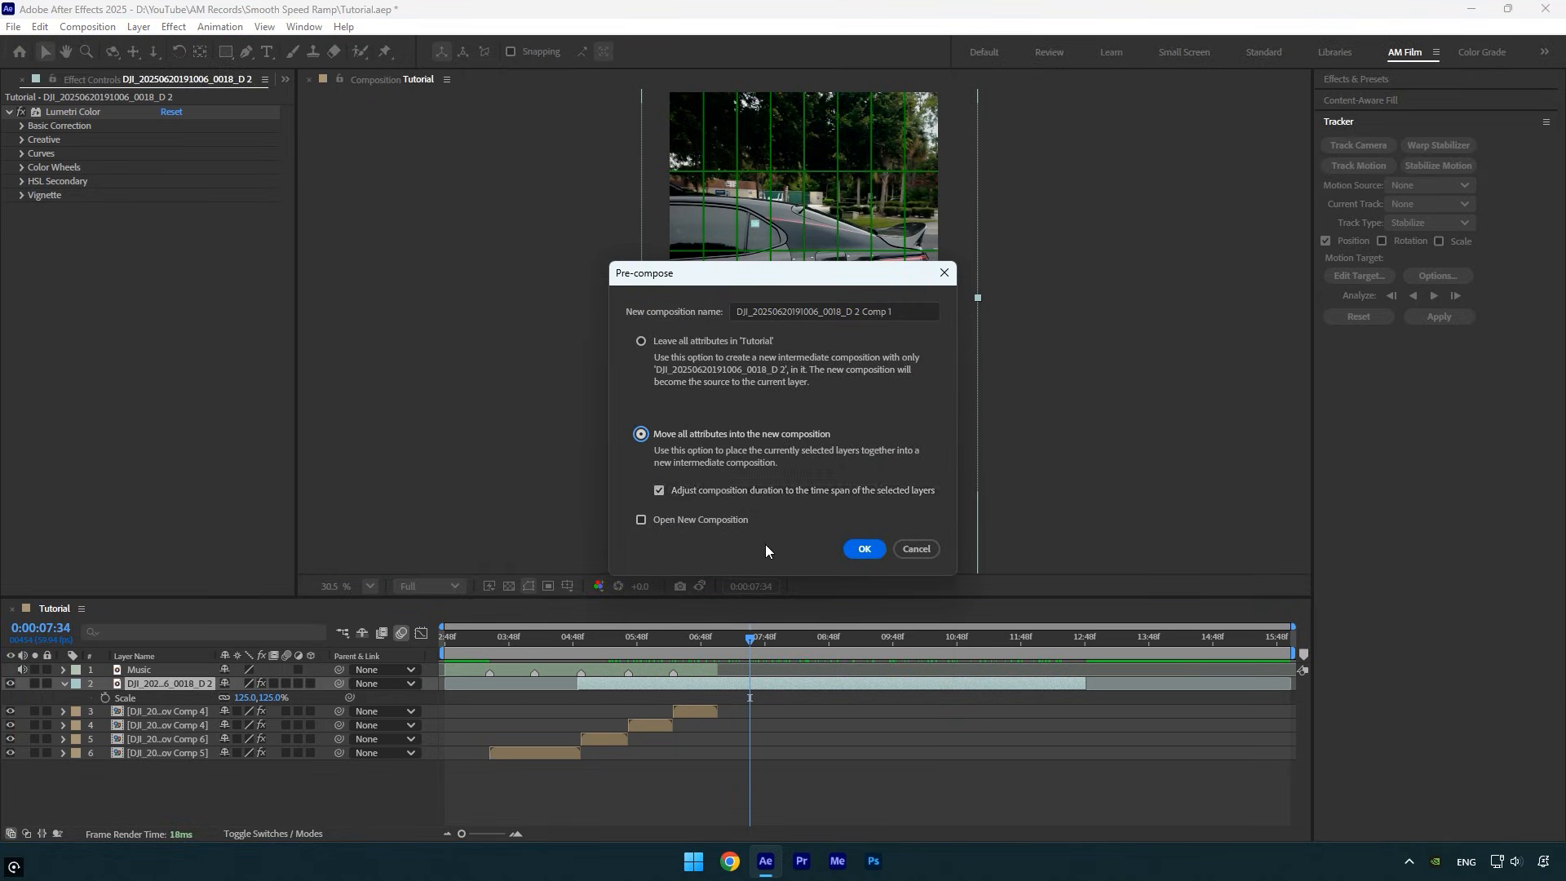
click(863, 549)
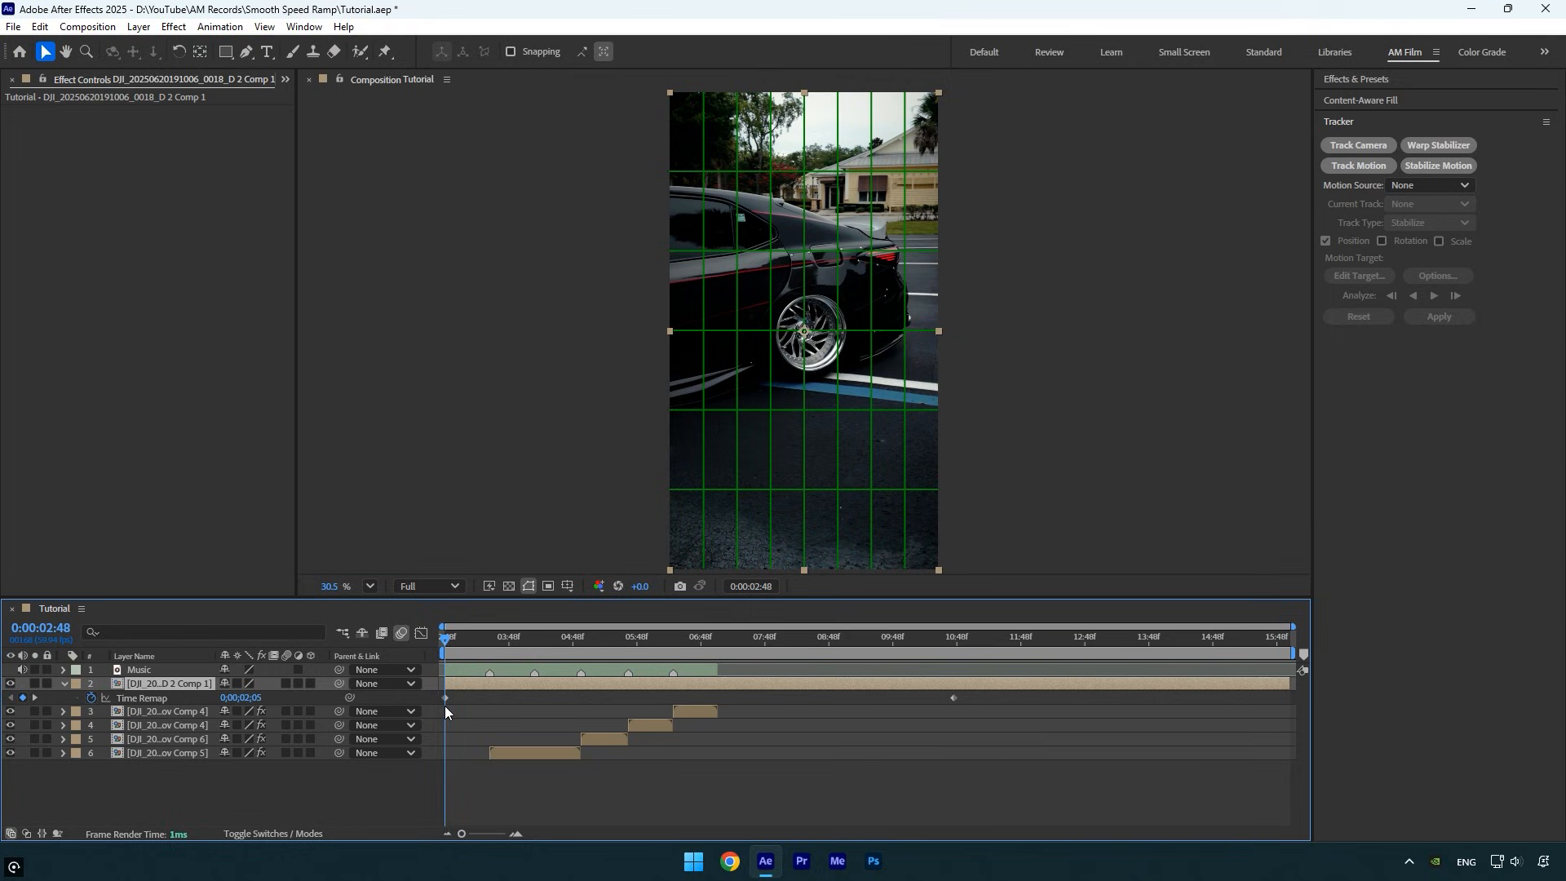
mouse_move(956, 707)
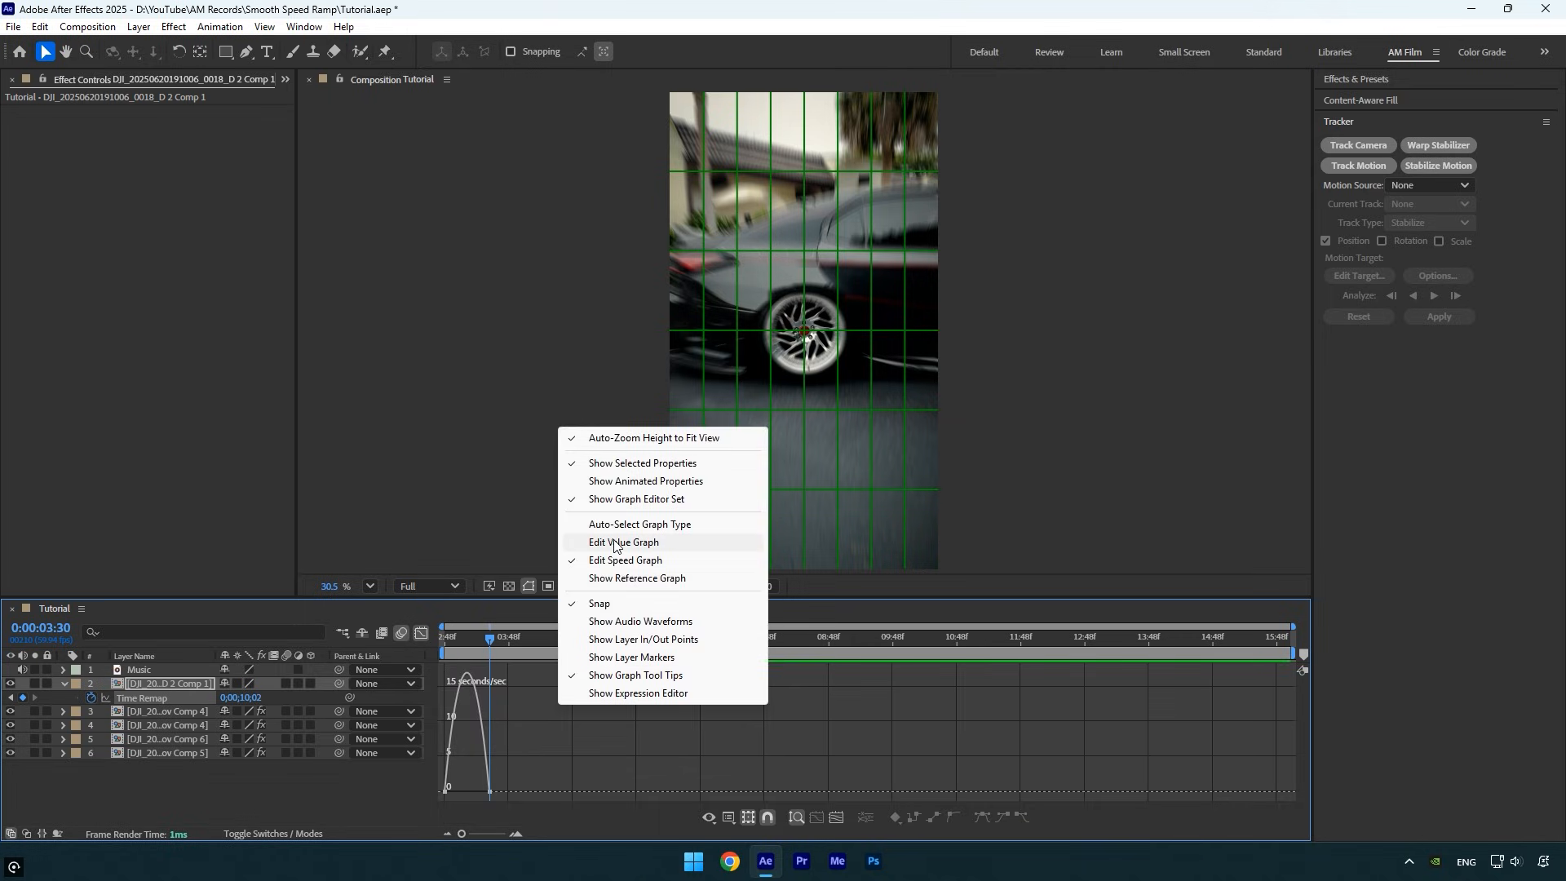
Switch to Edit Value Graph and drag the Bezier handle to ease the ramp.
click(624, 542)
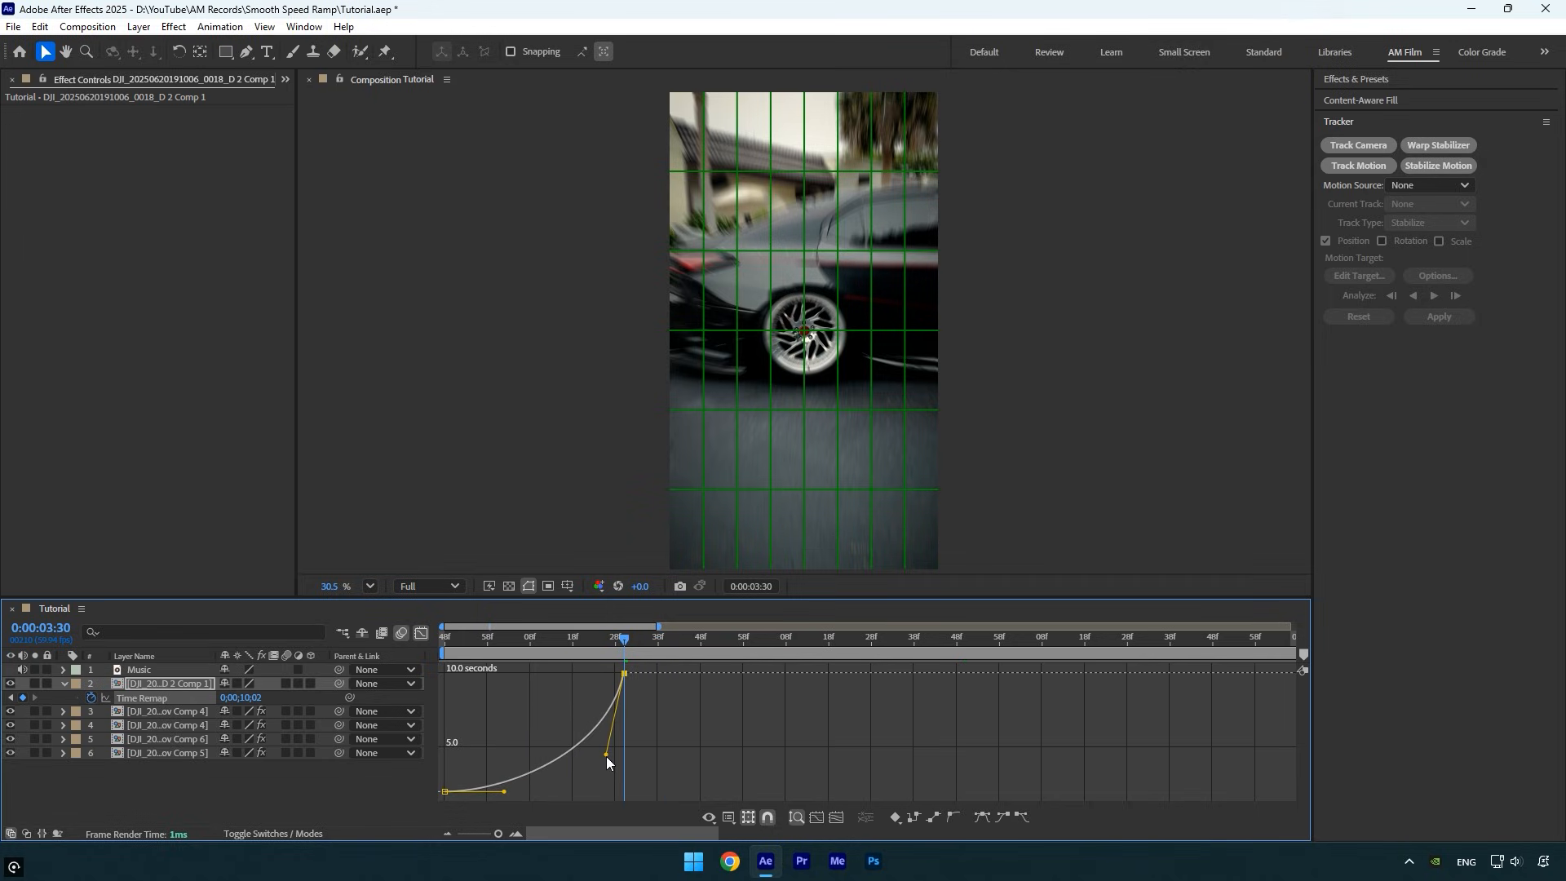
drag(604, 752, 470, 704)
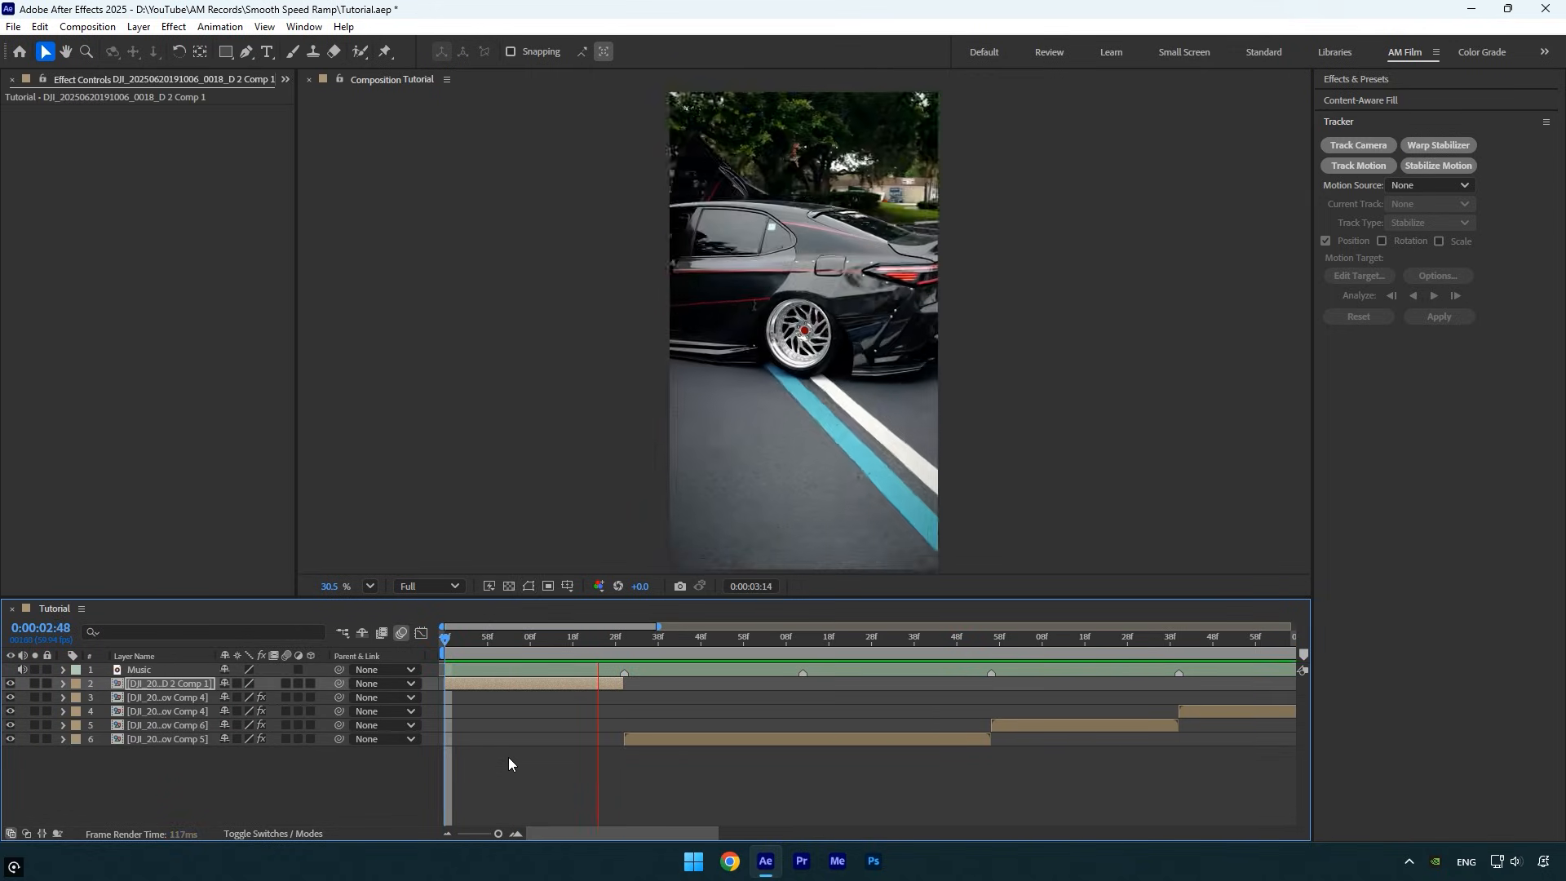
Preview the speed-ramped car sequence, then stop playback.
click(1108, 636)
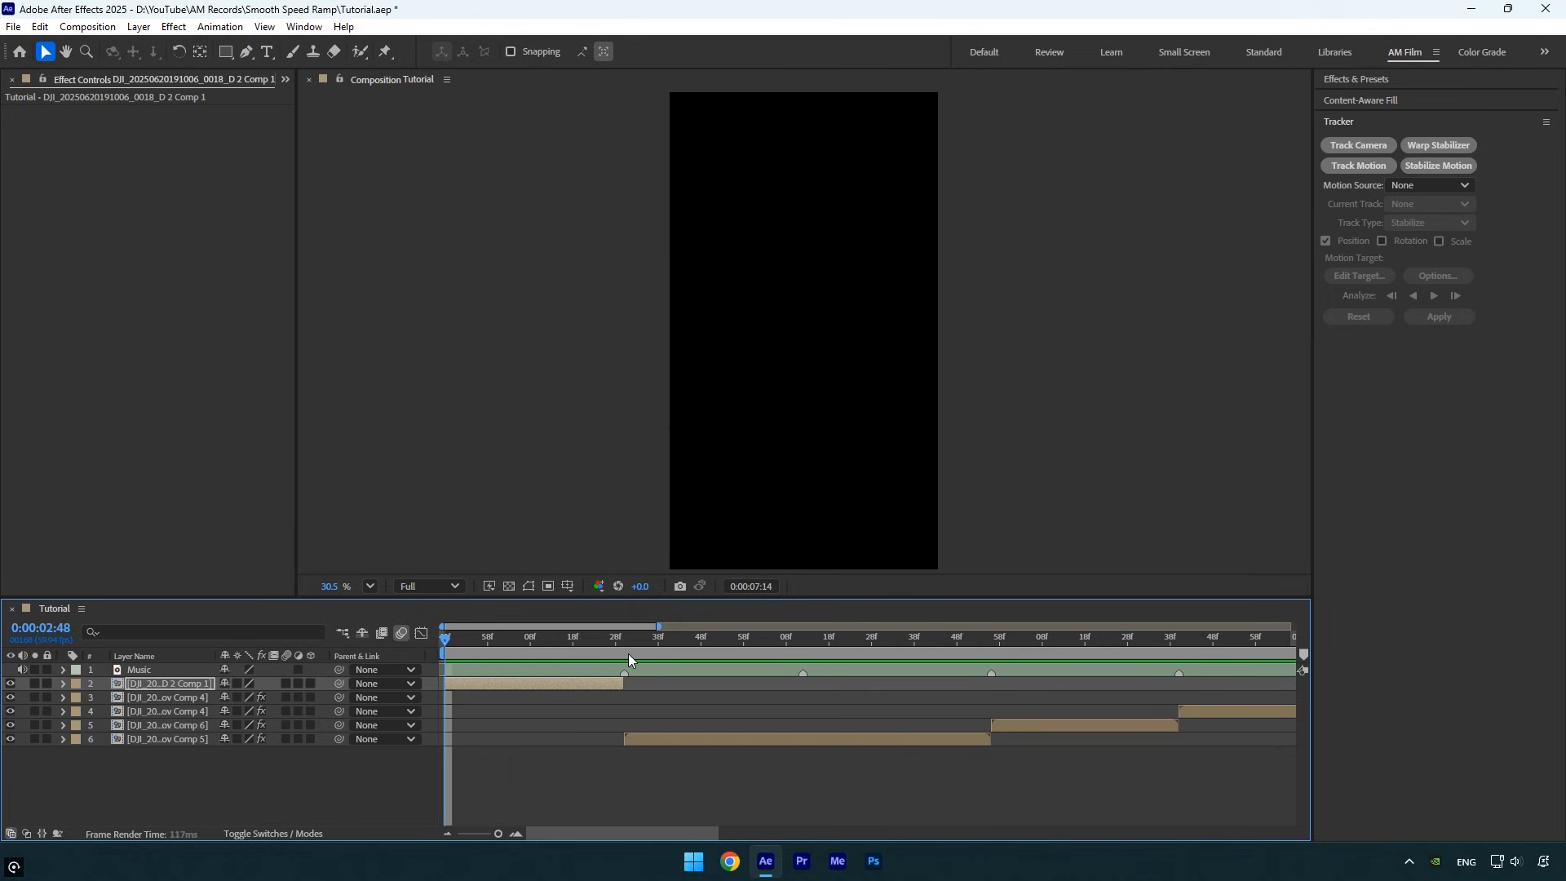
click(658, 637)
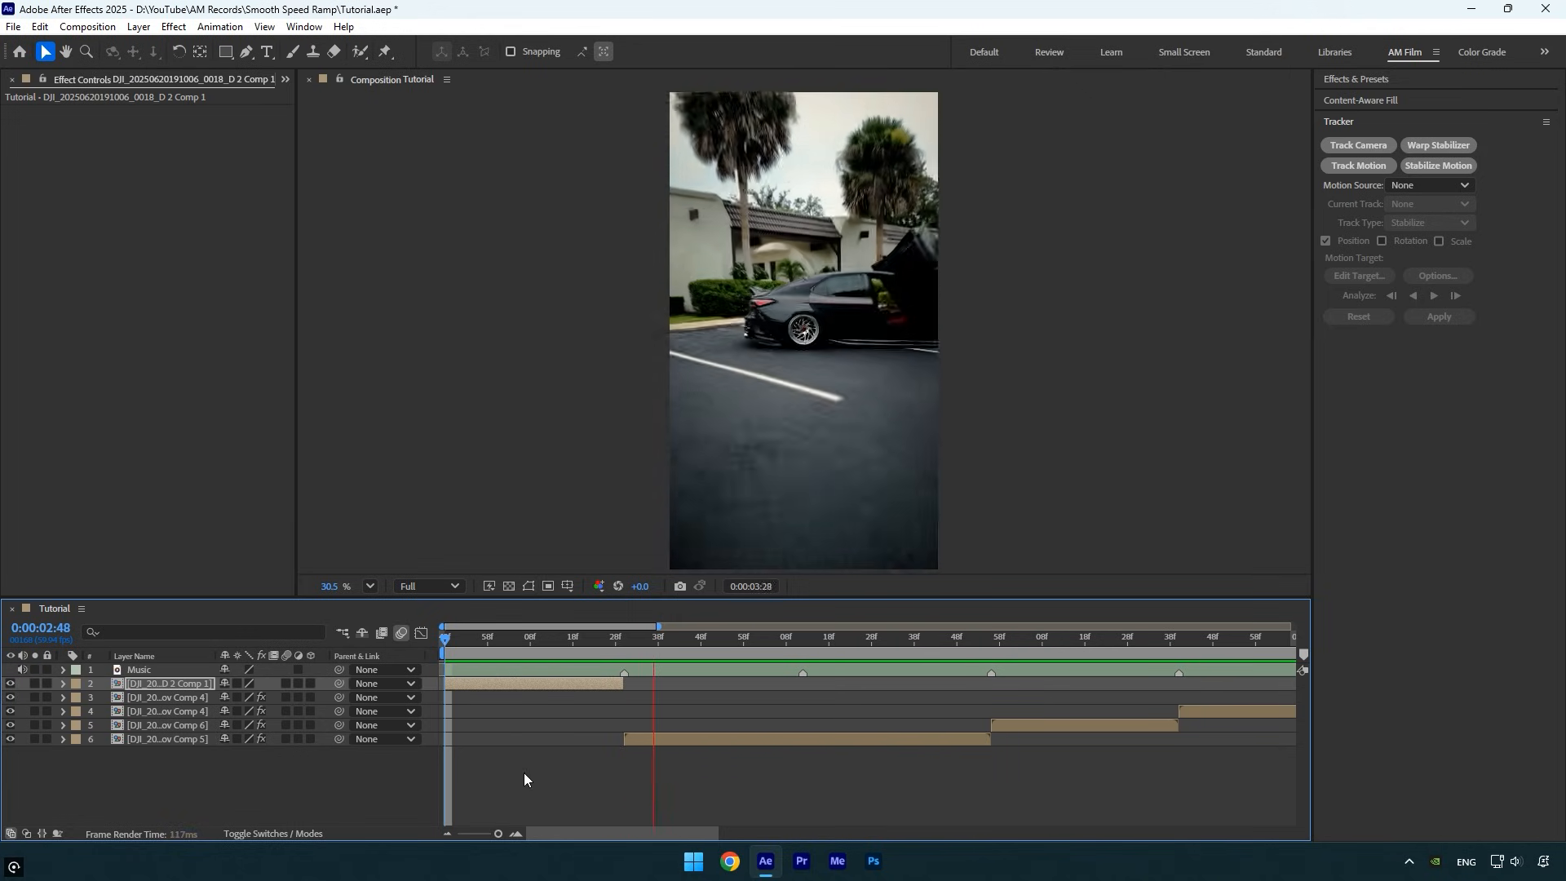
click(1174, 636)
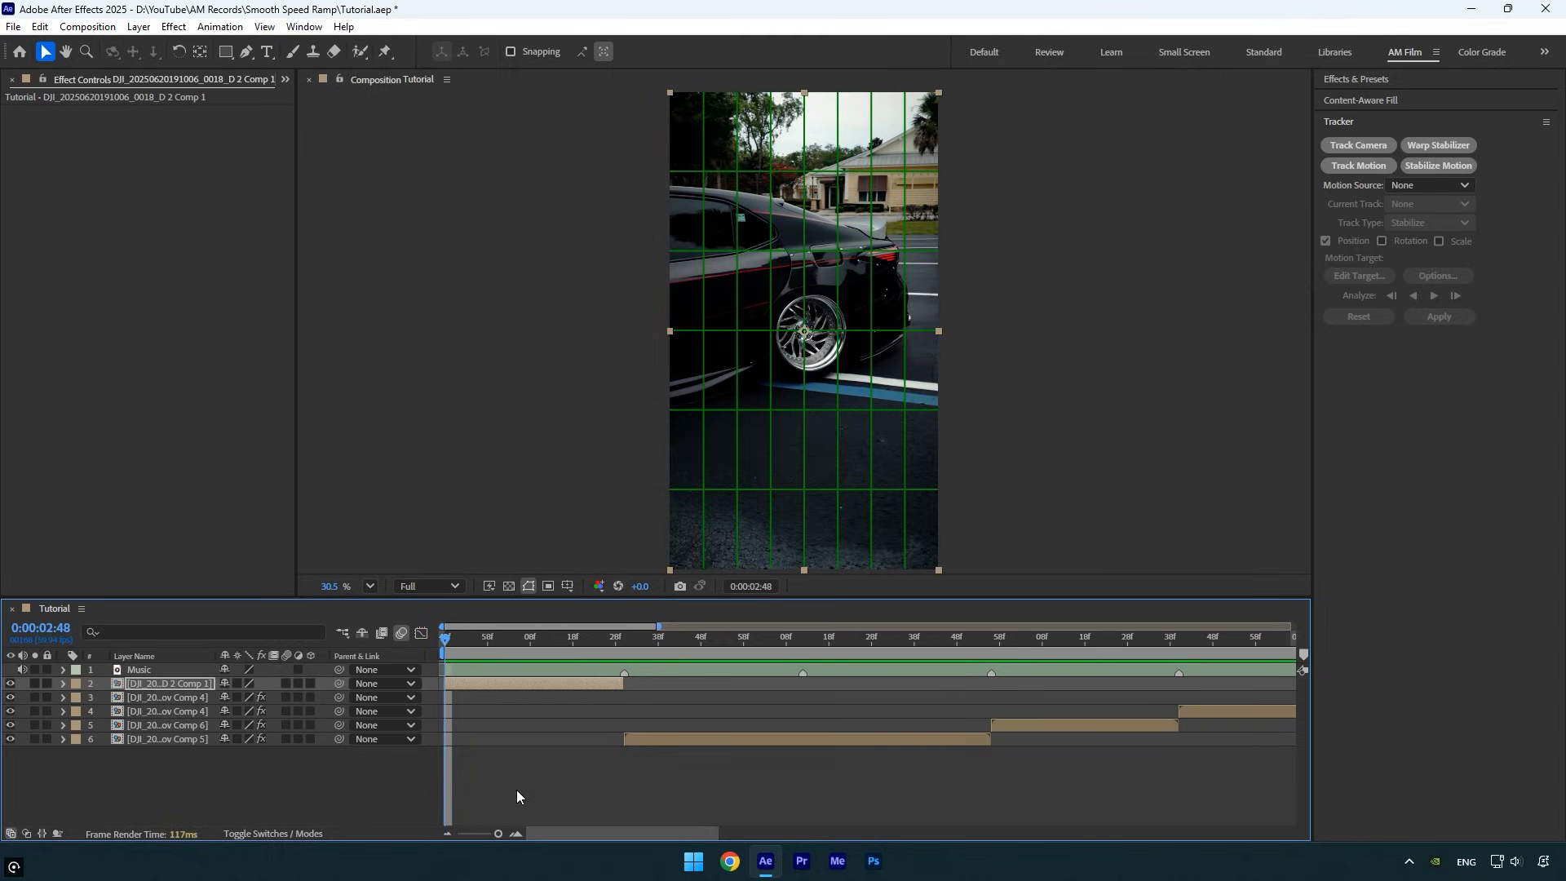
mouse_move(525, 771)
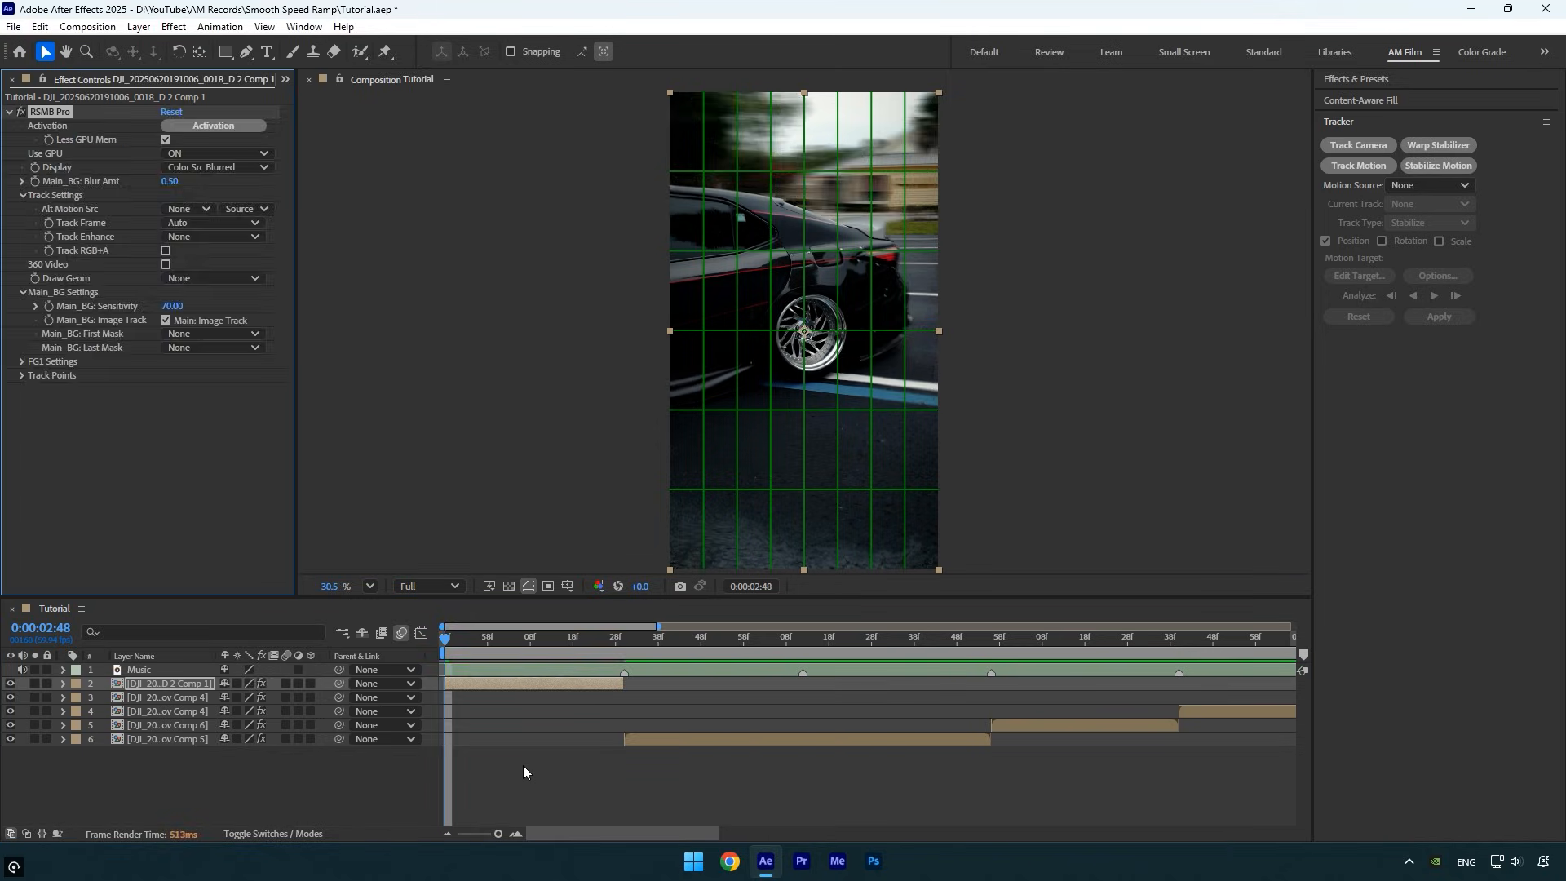
Set RSMB Pro Blur Amt to 0.80 and adjust the timeline.
double_click(177, 181)
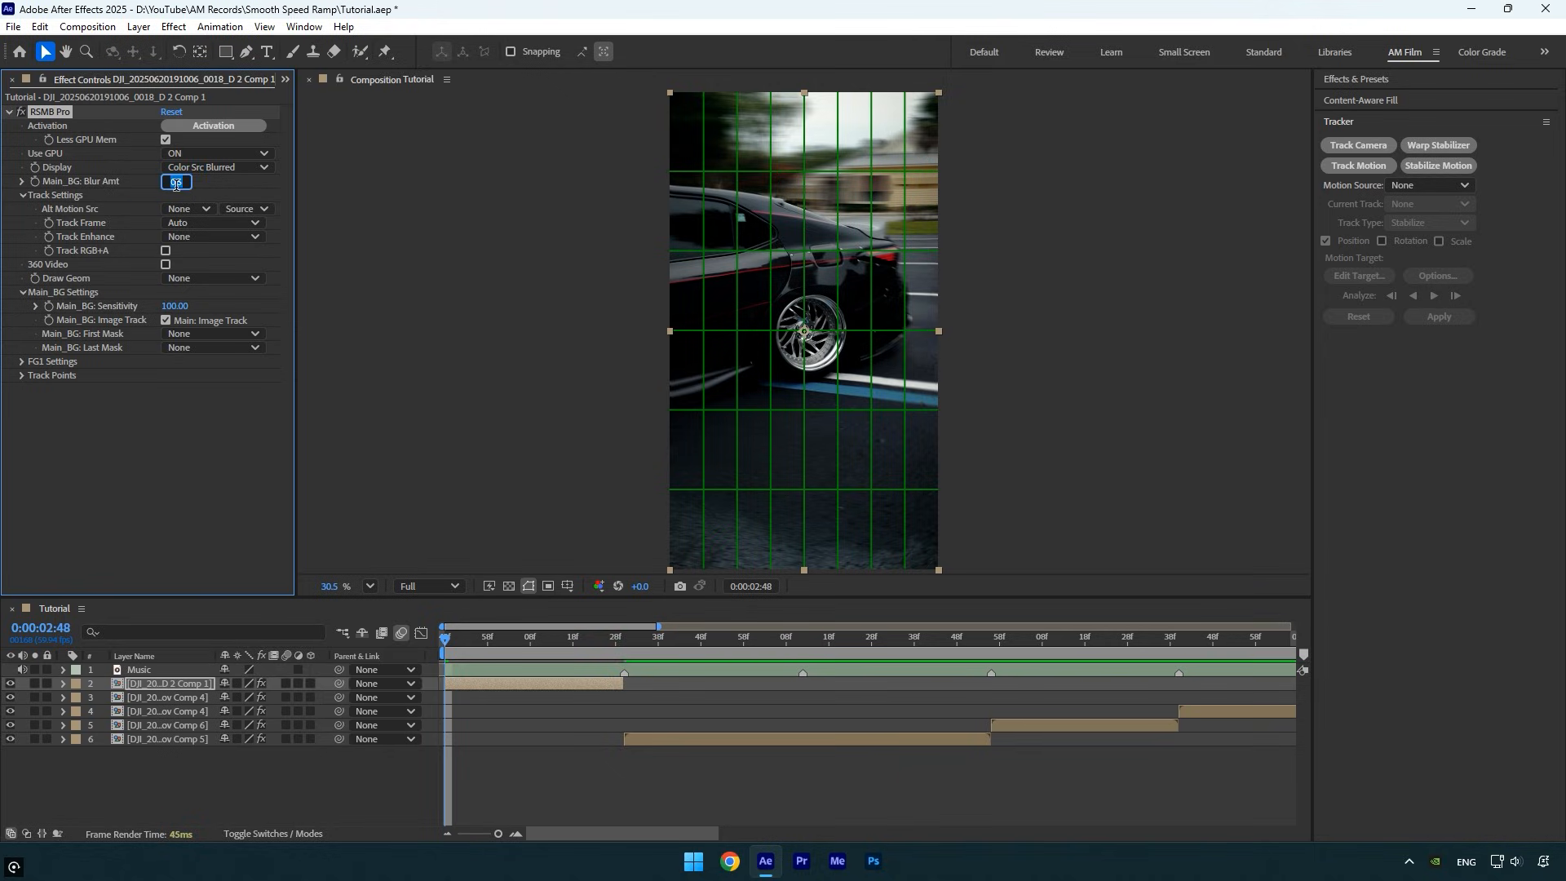
text(0.80)
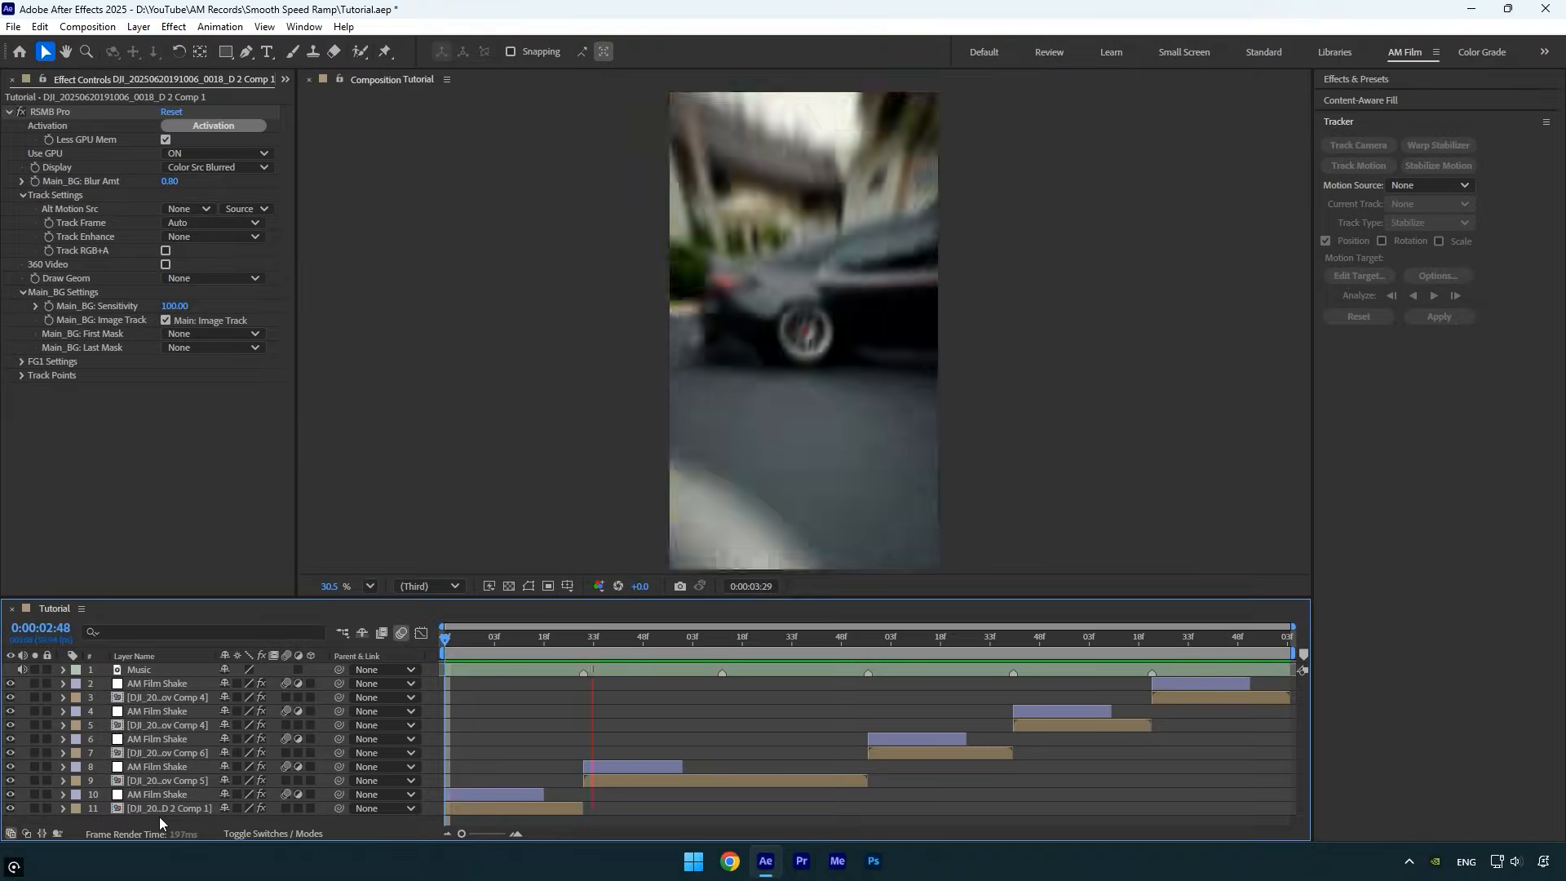
click(983, 636)
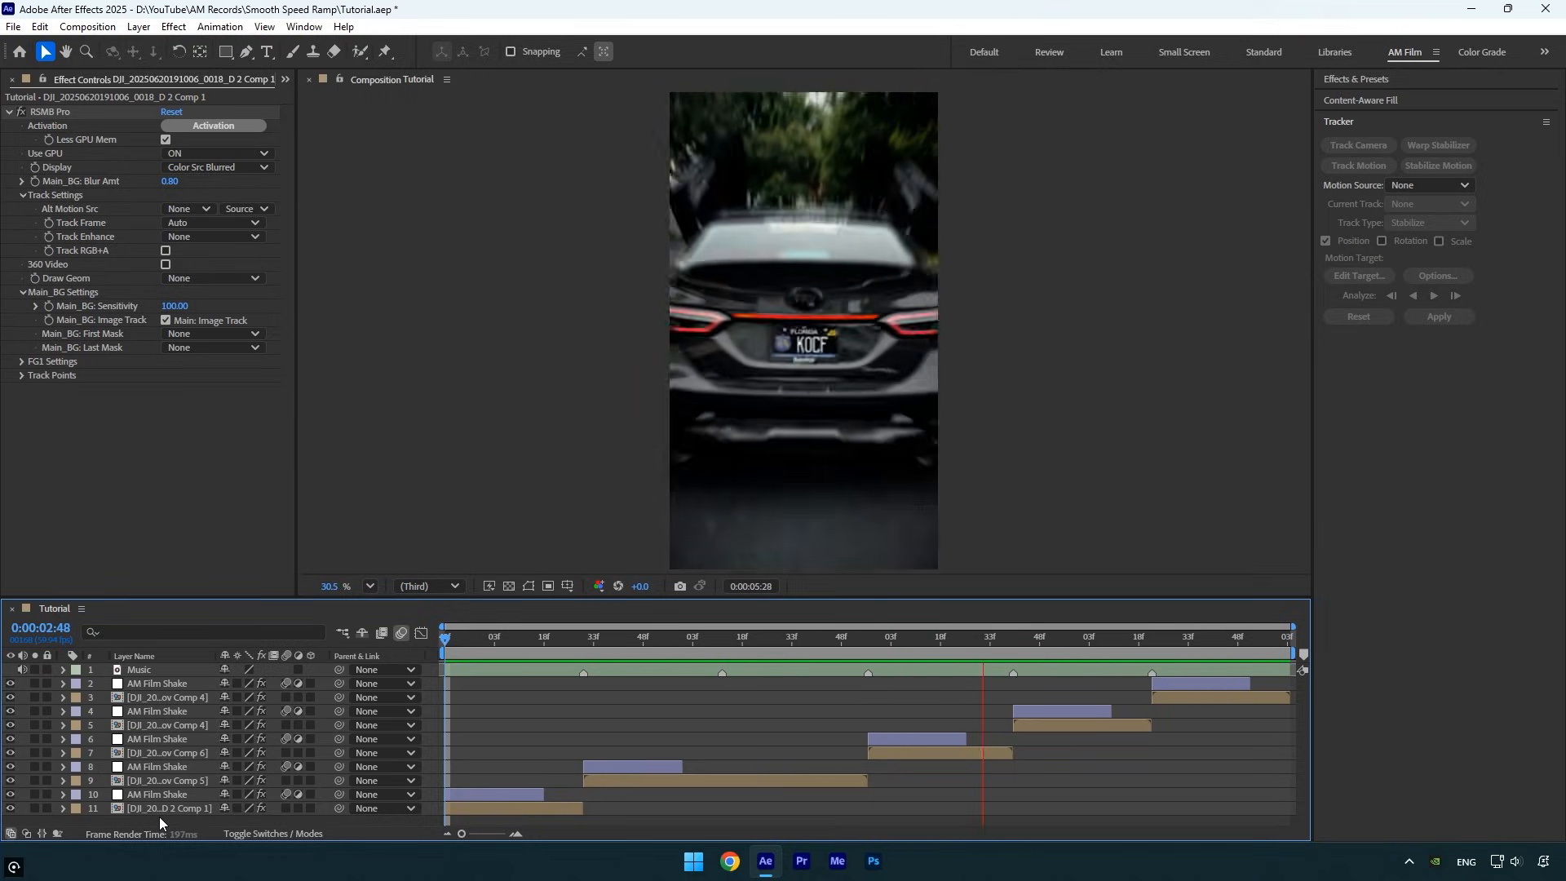
click(529, 634)
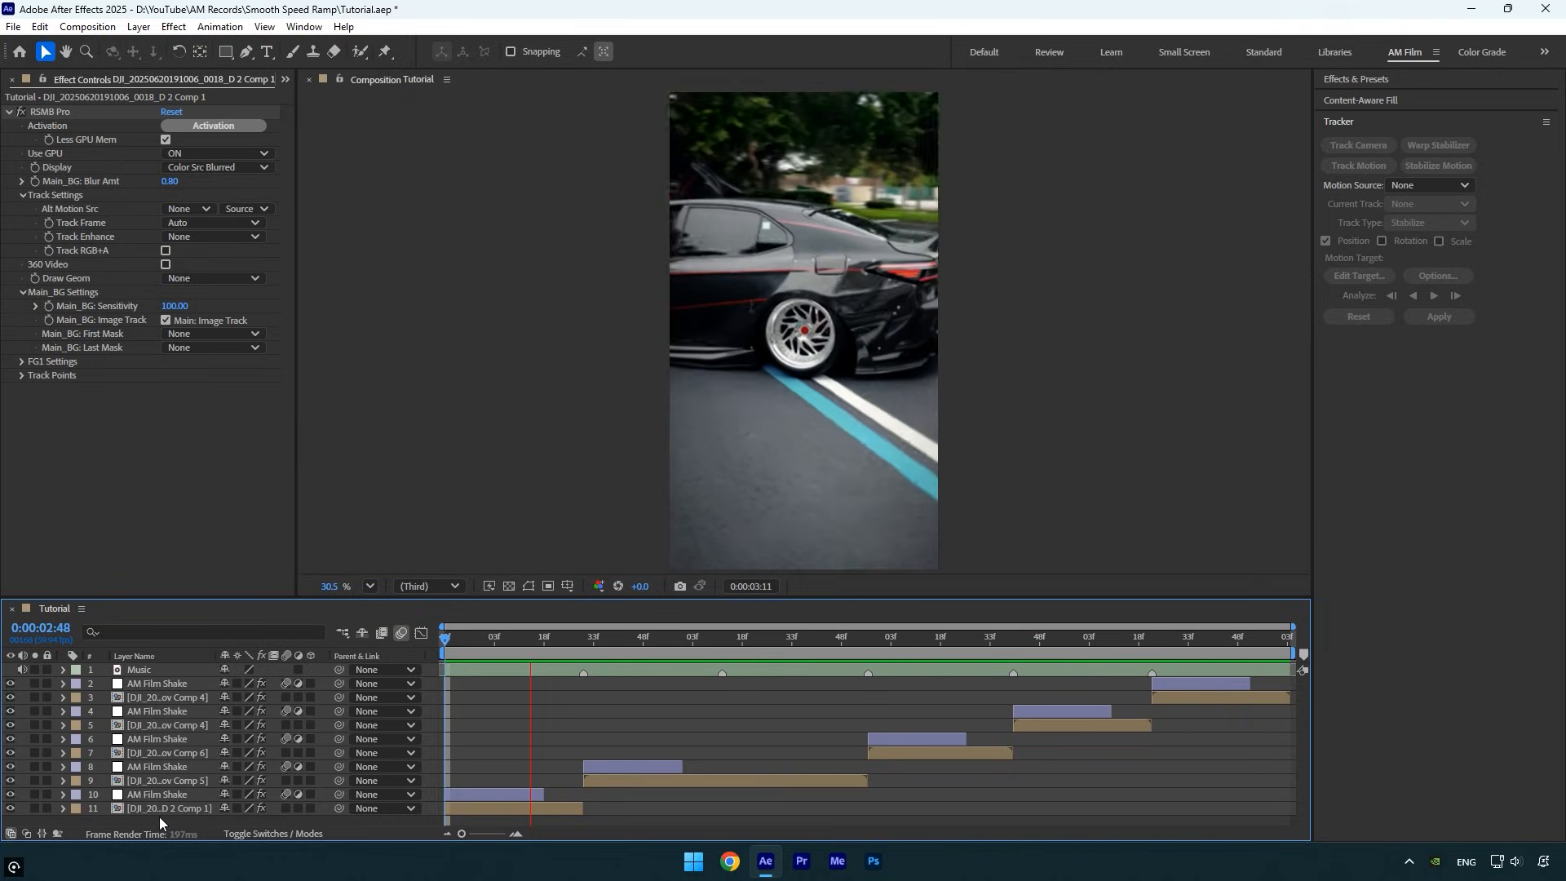